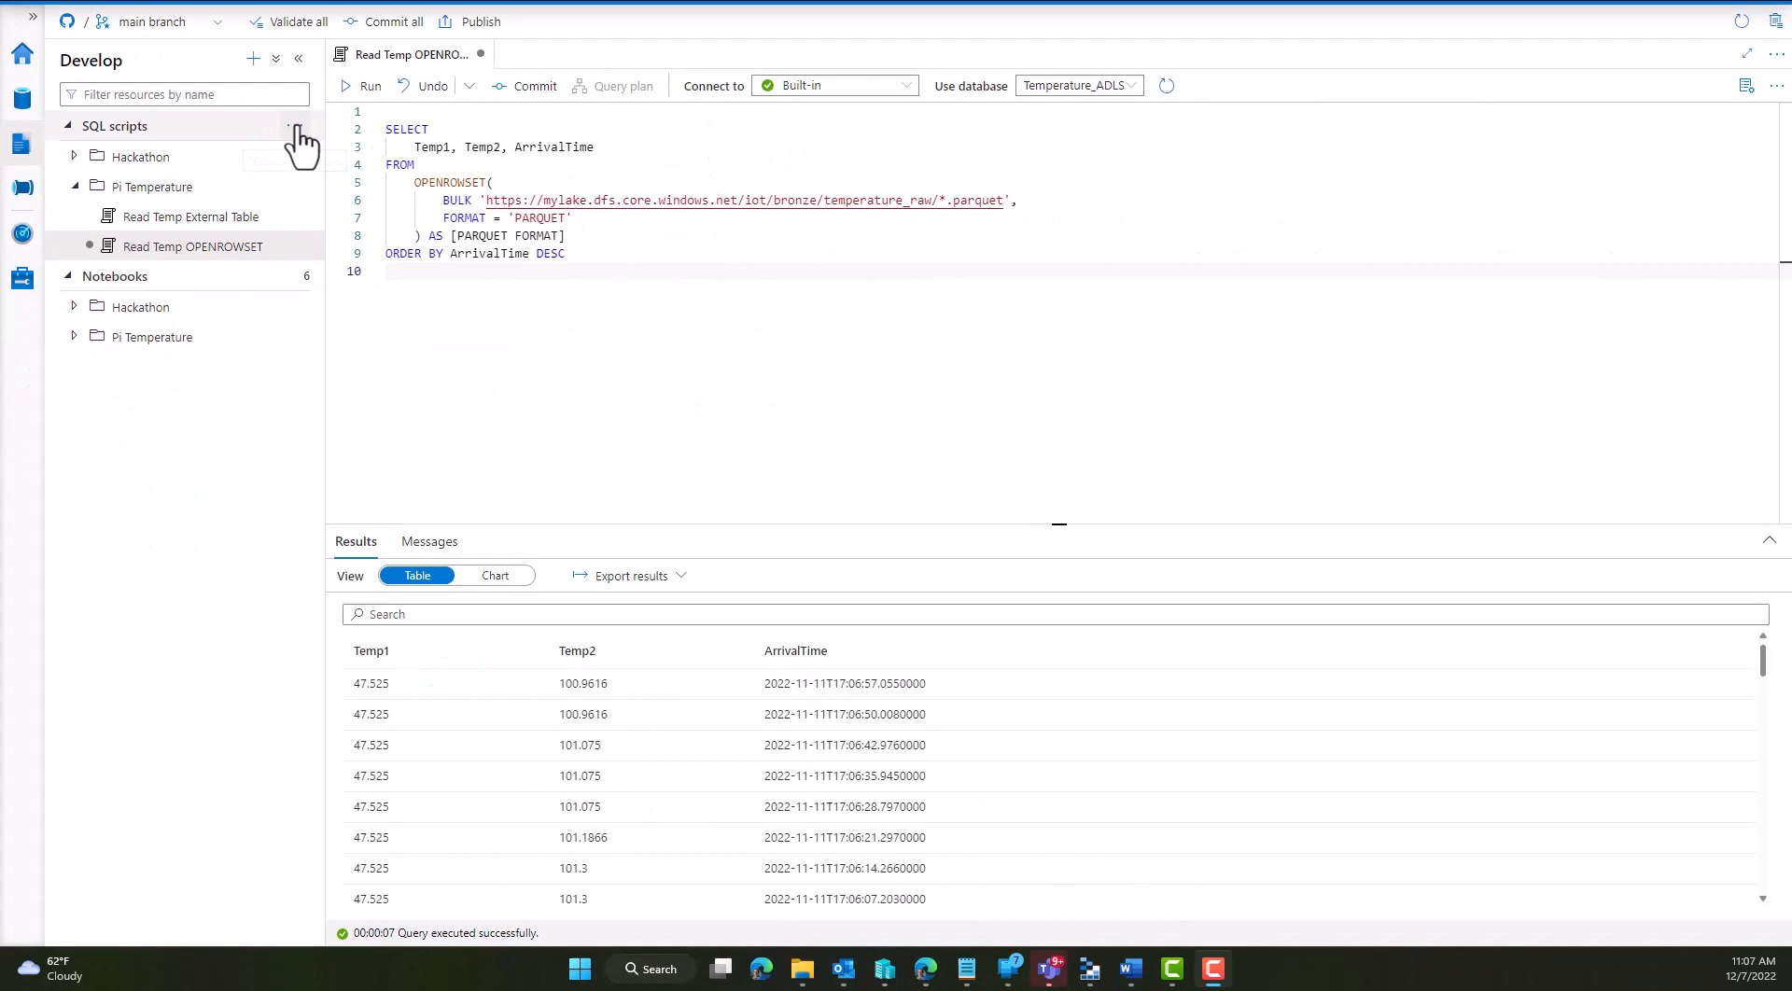
Look at the SQL scripts group actions in Synapse, then browse the workspace tree without changes.
{"action": "left_click", "coordinate": [276, 125]}
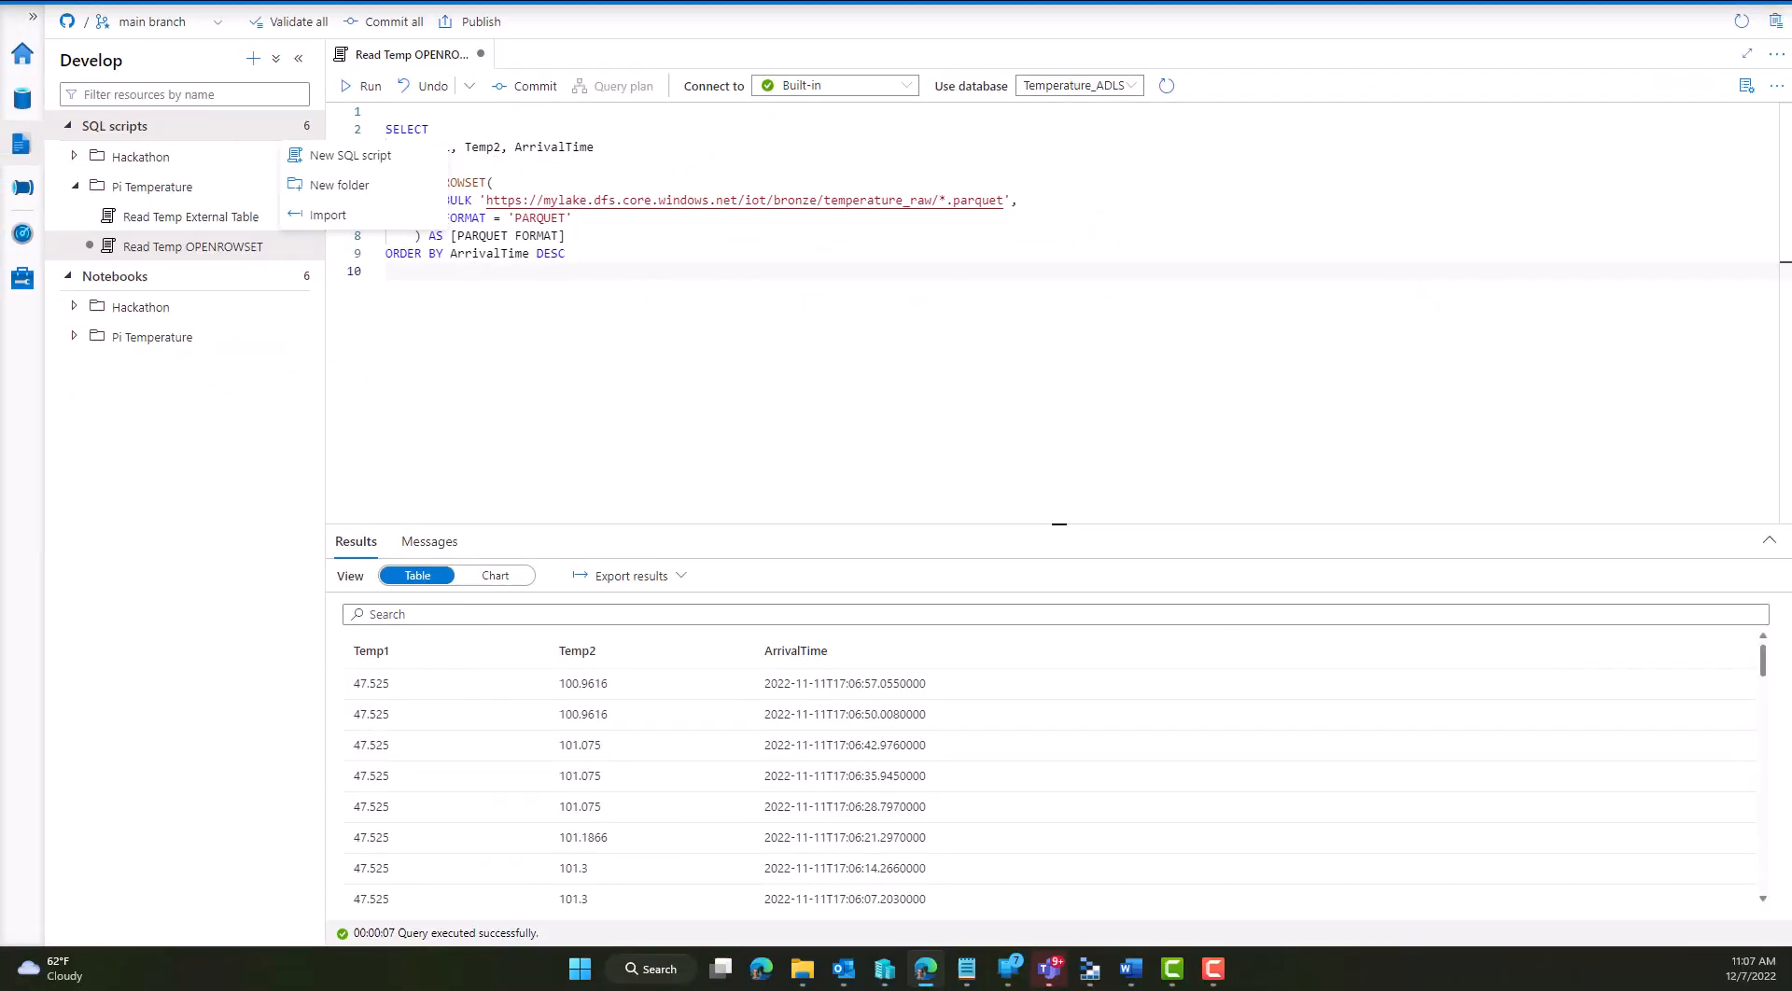
{"action": "left_click", "coordinate": [502, 291]}
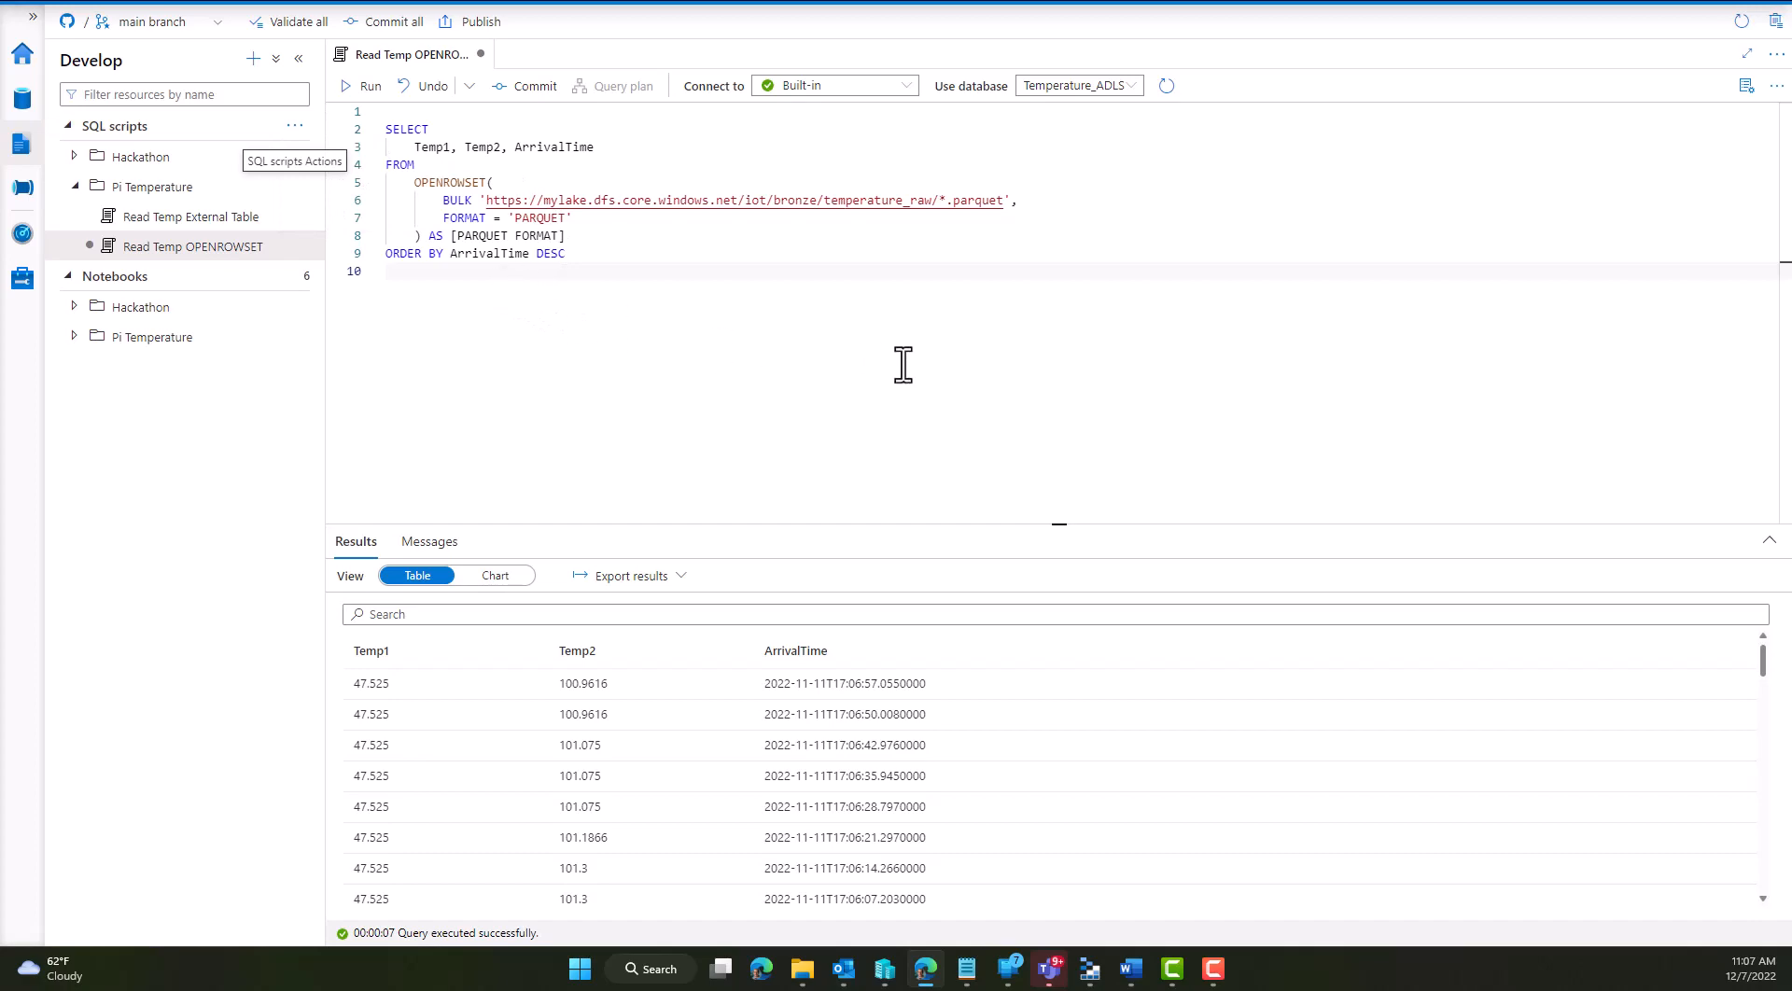
{"action": "mouse_move", "coordinate": [868, 491]}
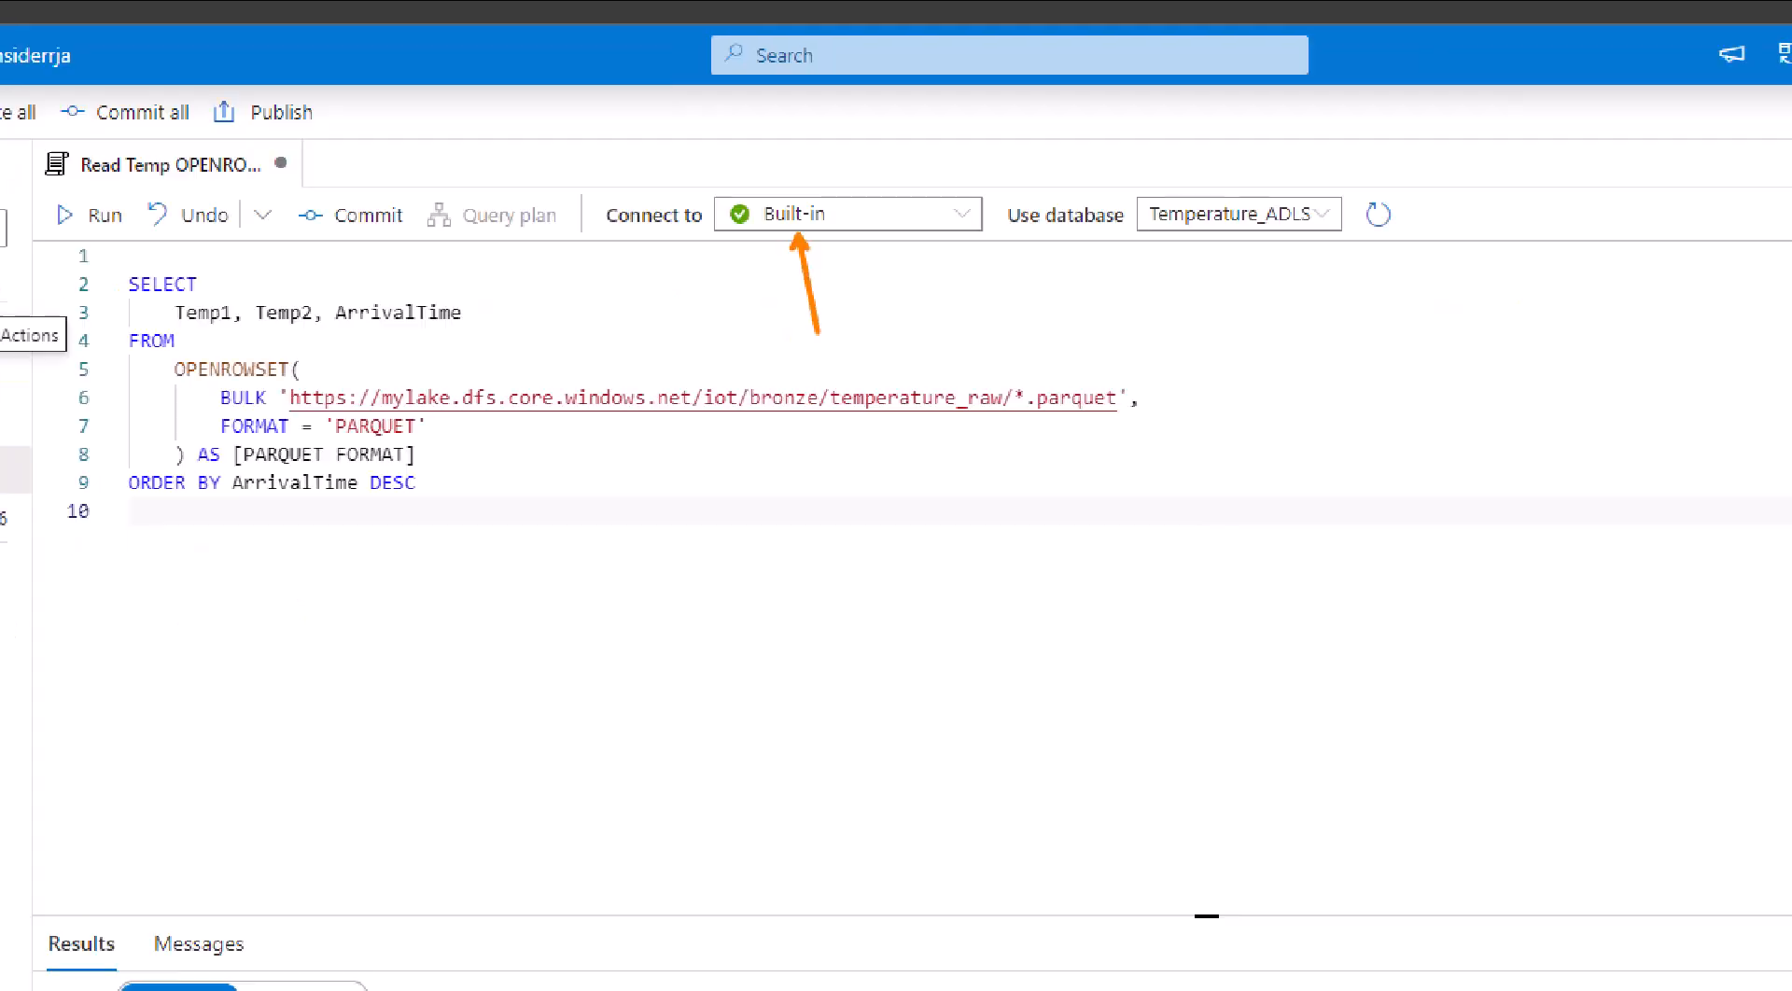
{"action": "left_click", "coordinate": [97, 214]}
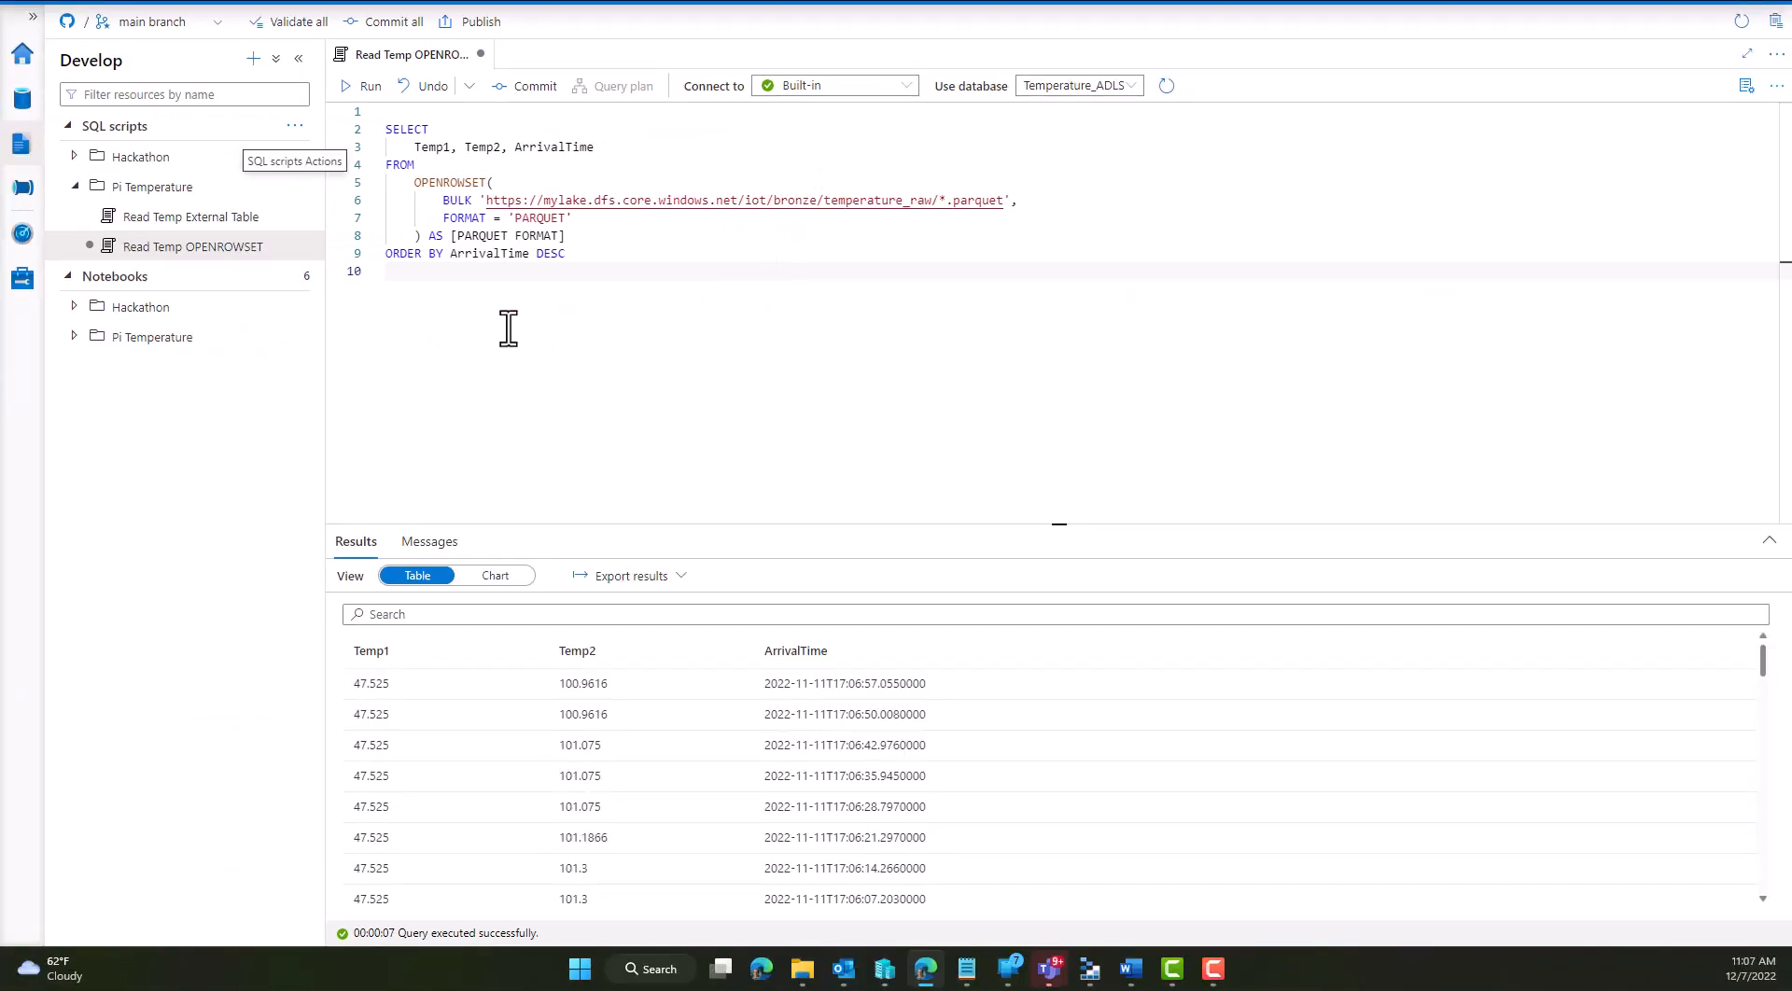
{"action": "left_click", "coordinate": [420, 271]}
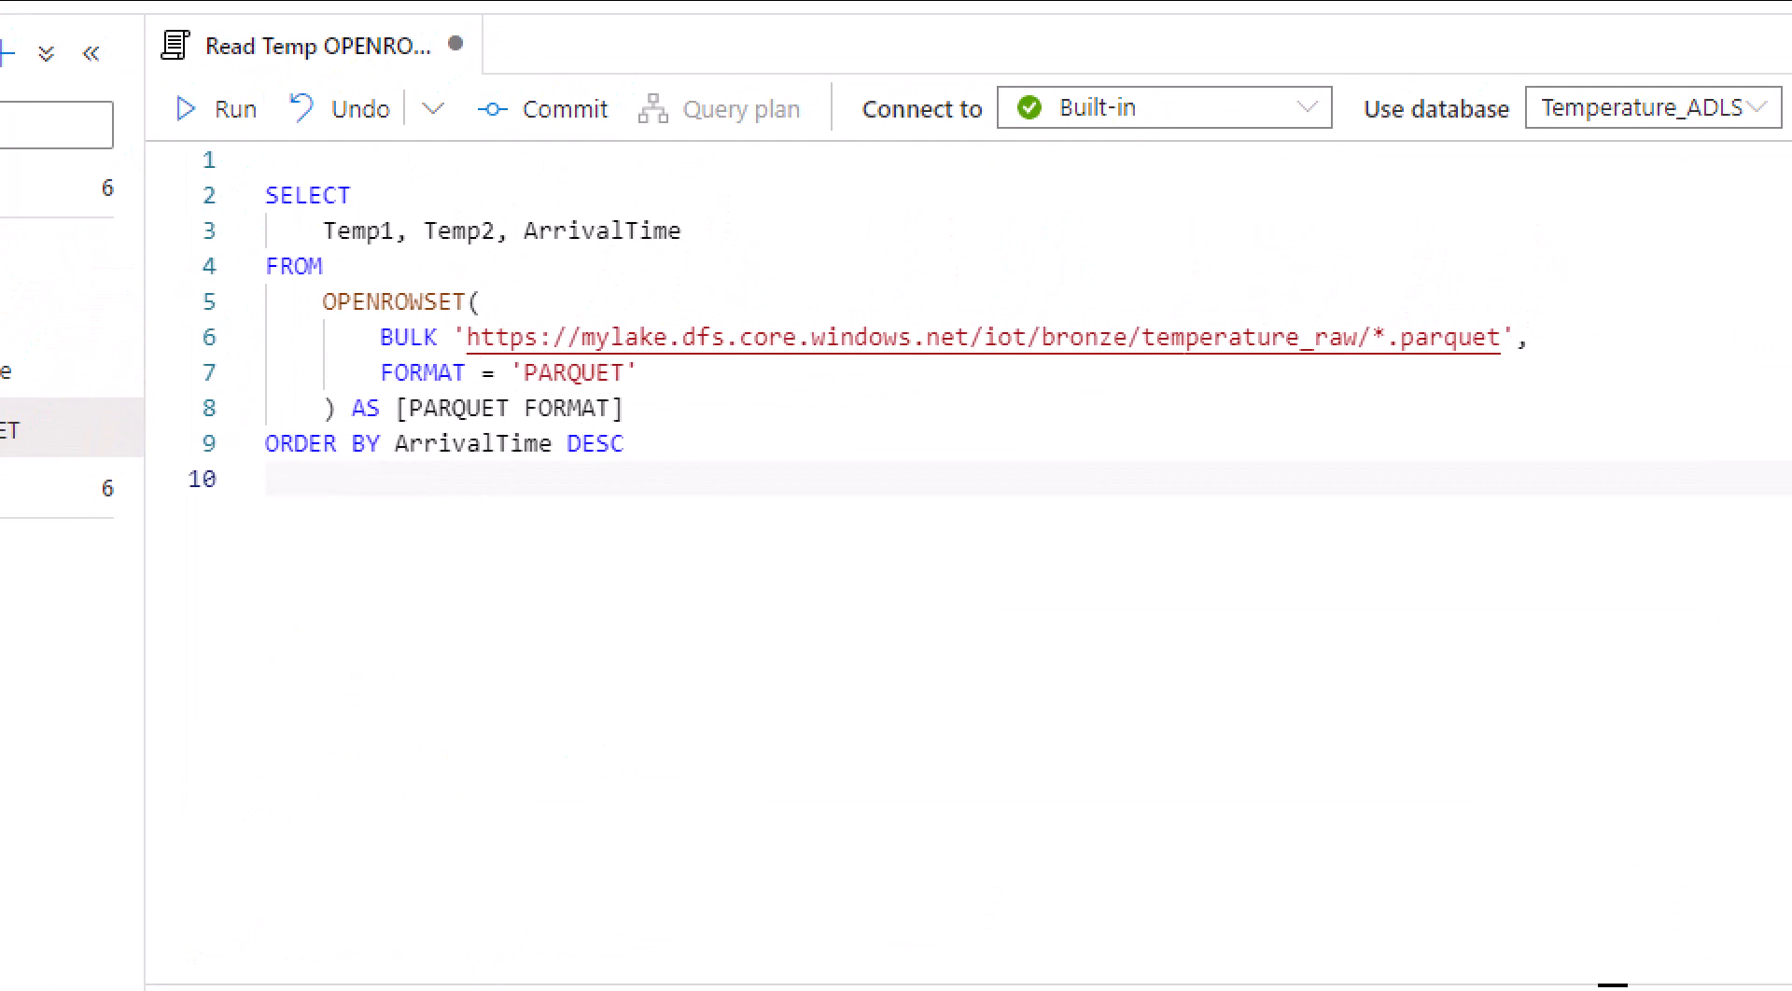
{"action": "scroll", "scroll_direction": "up", "scroll_amount": 3}
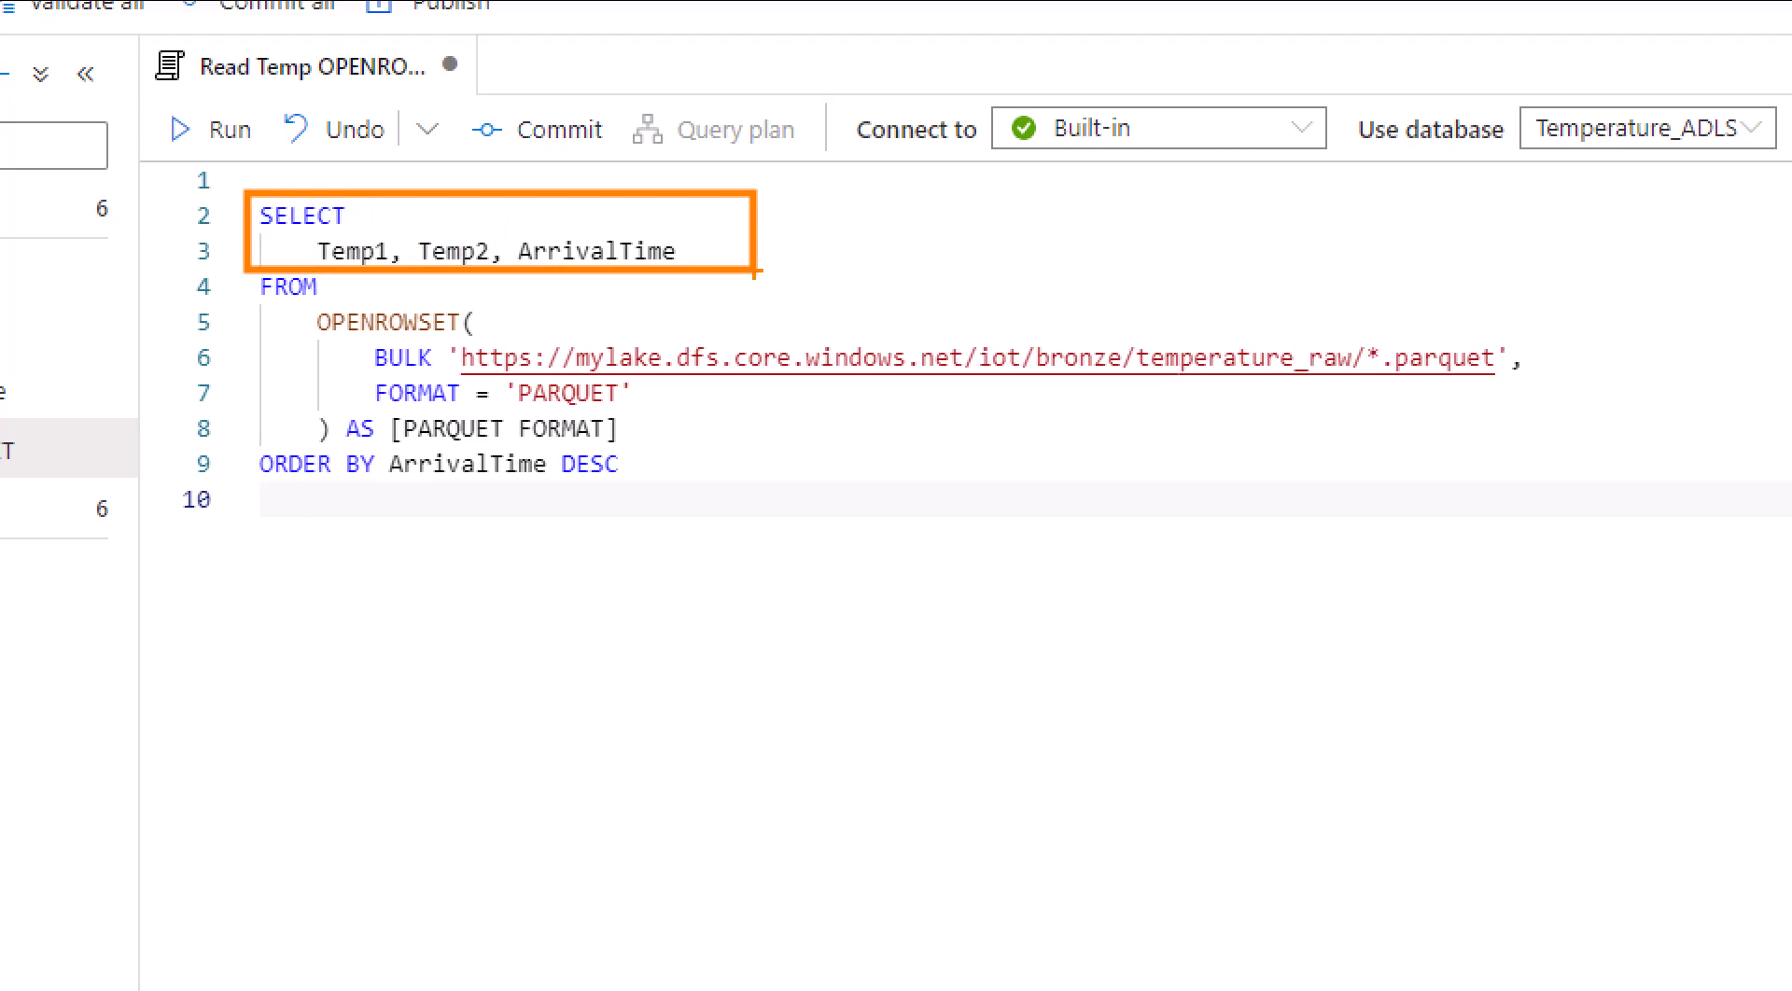
{"action": "mouse_move", "coordinate": [661, 327]}
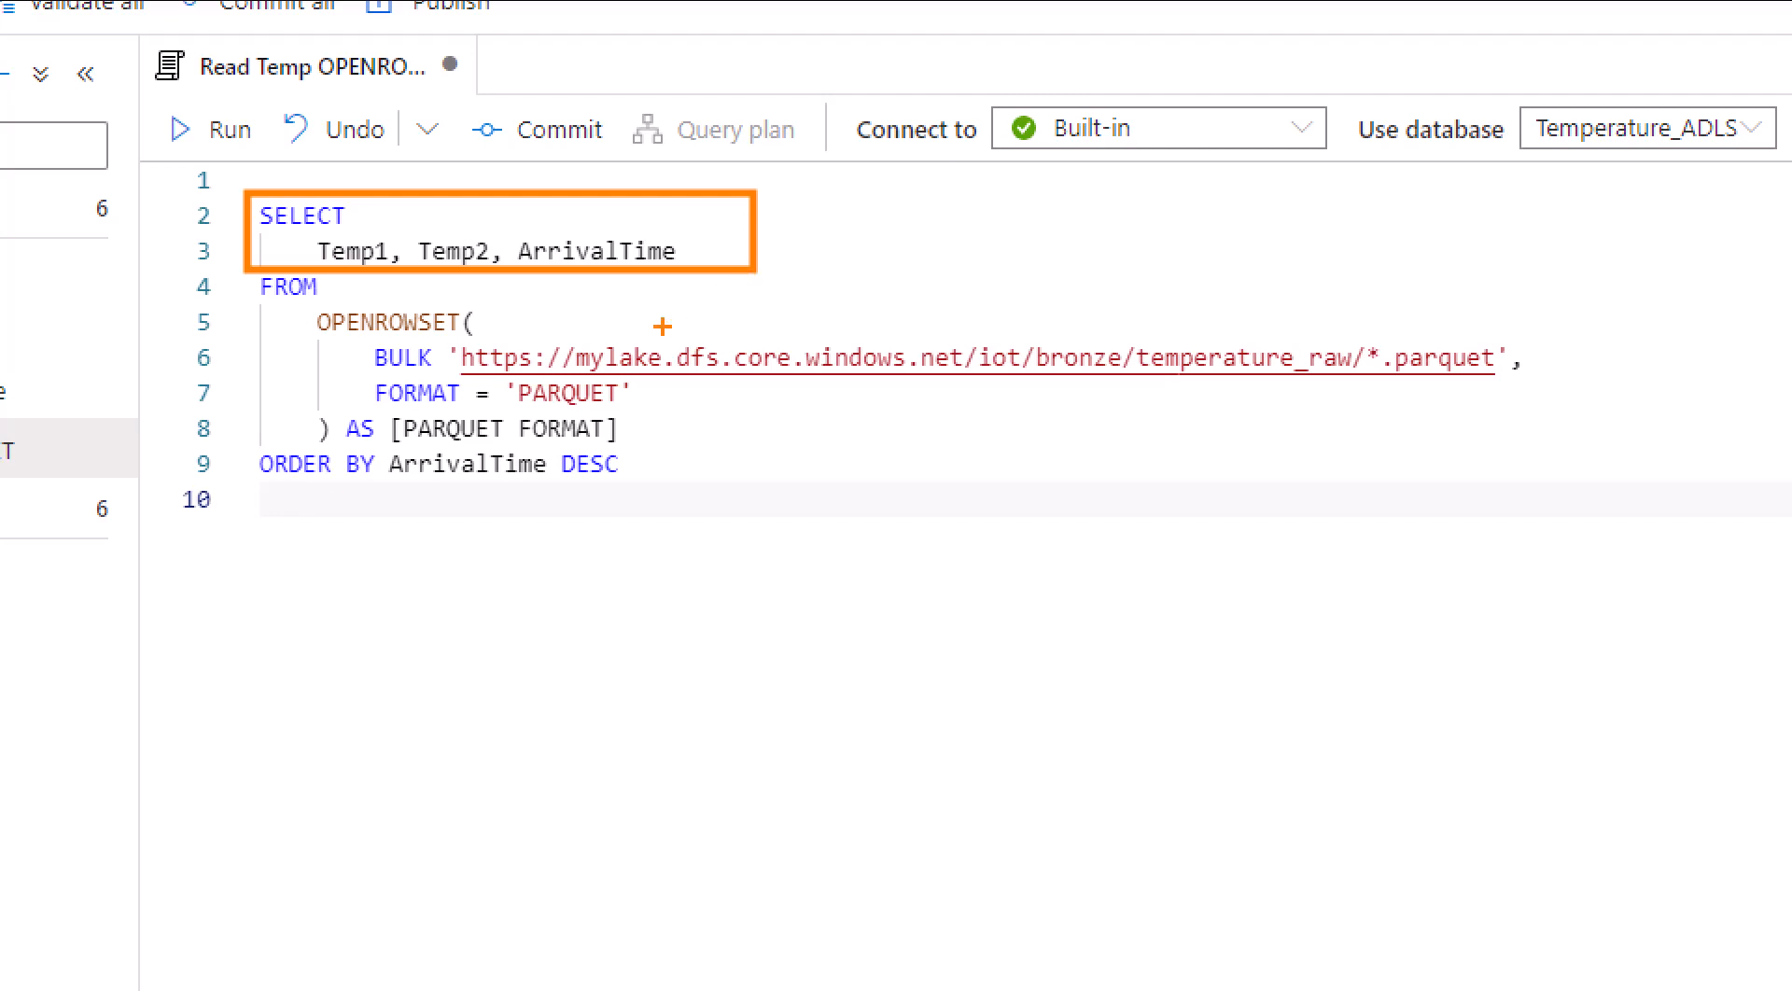
{"action": "mouse_move", "coordinate": [313, 323]}
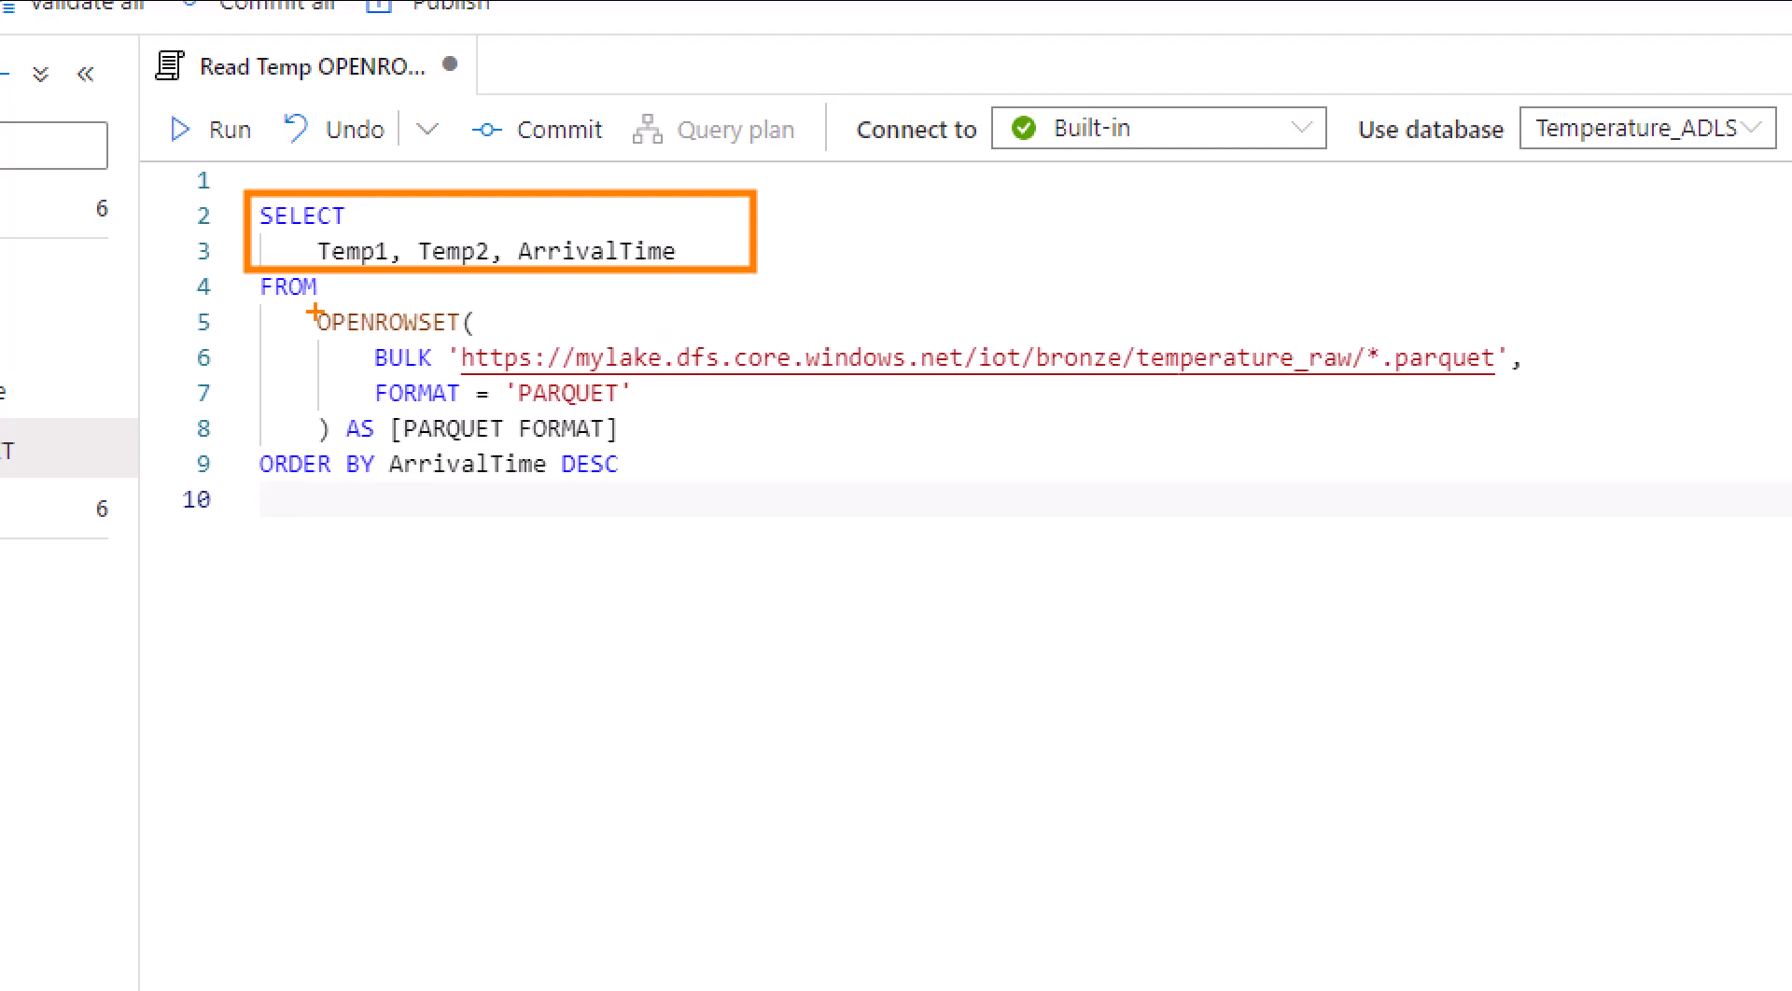
{"action": "left_click", "coordinate": [312, 321]}
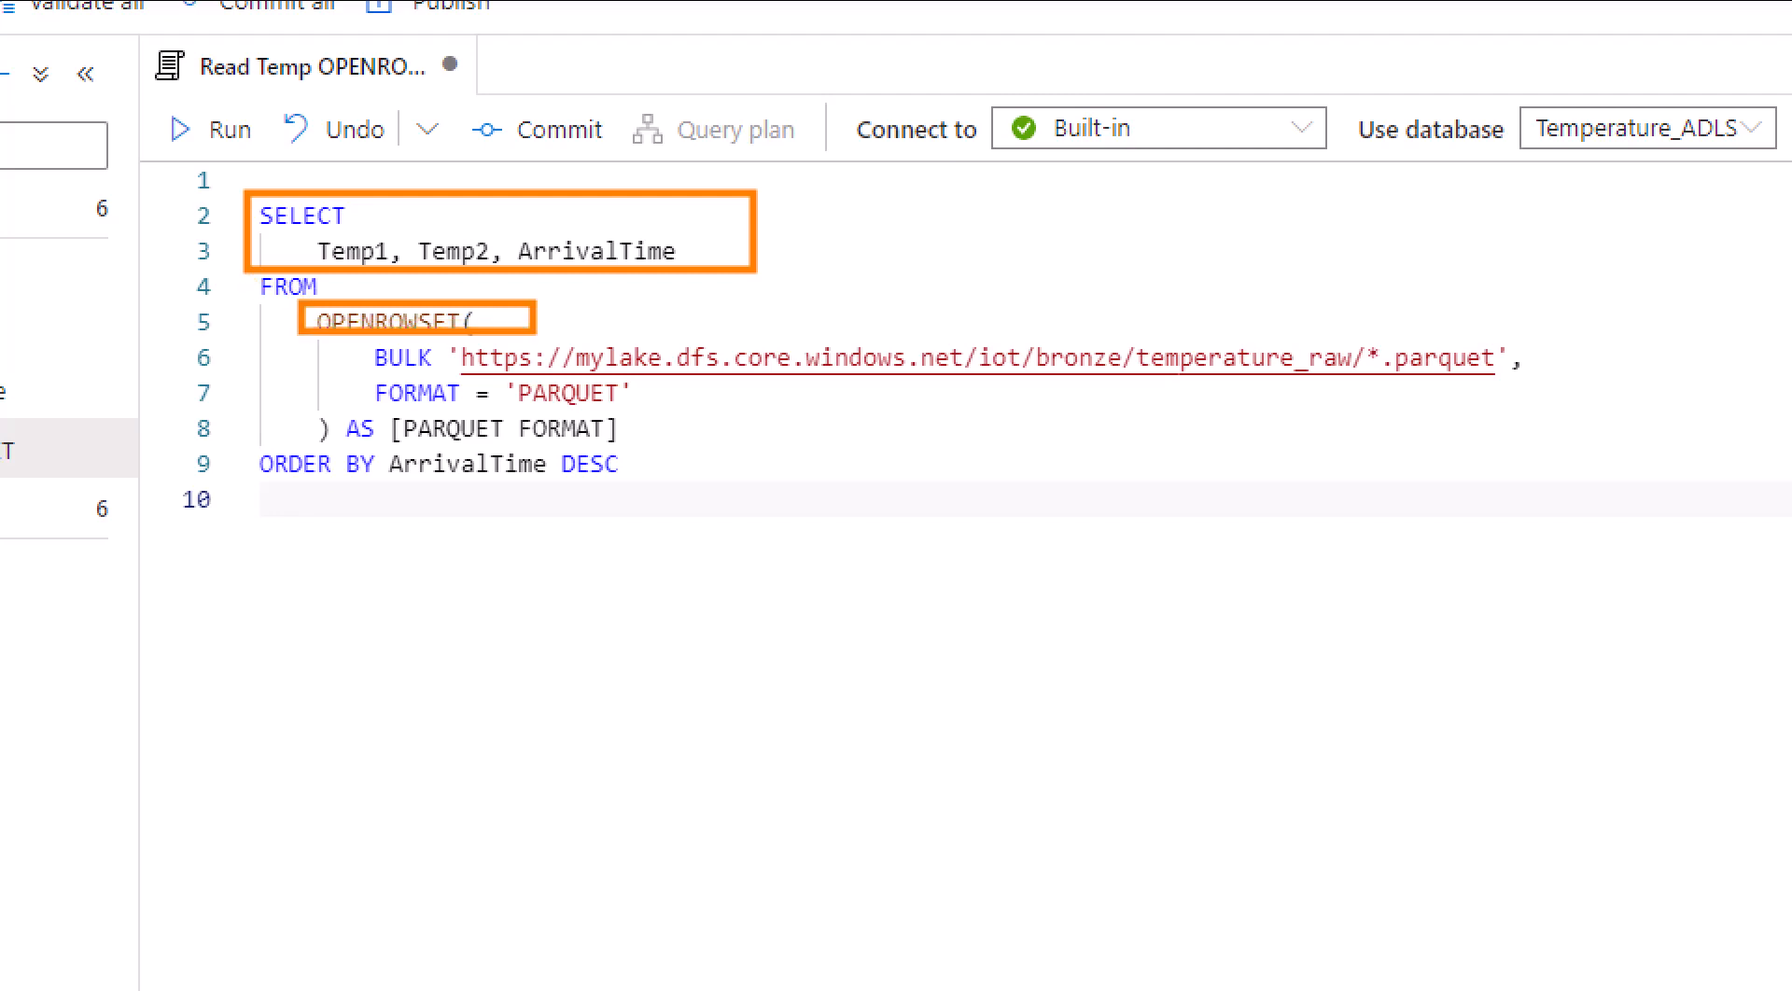
{"action": "mouse_move", "coordinate": [387, 368]}
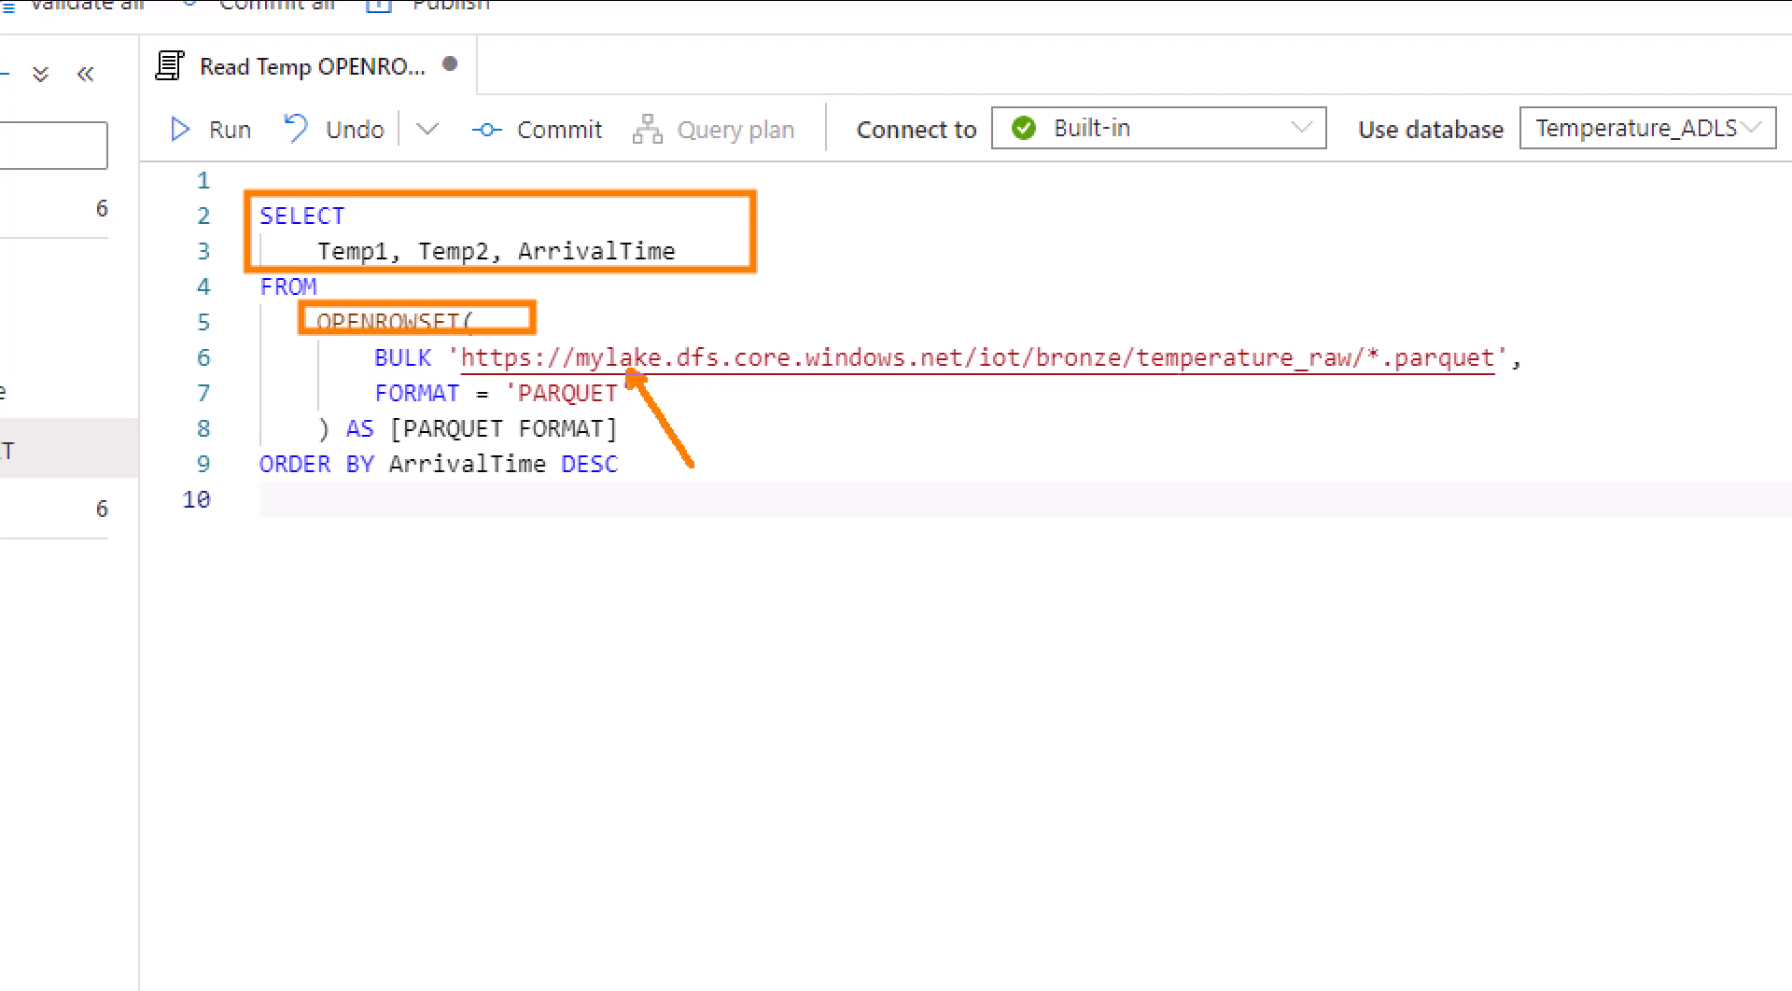
{"action": "mouse_move", "coordinate": [984, 349]}
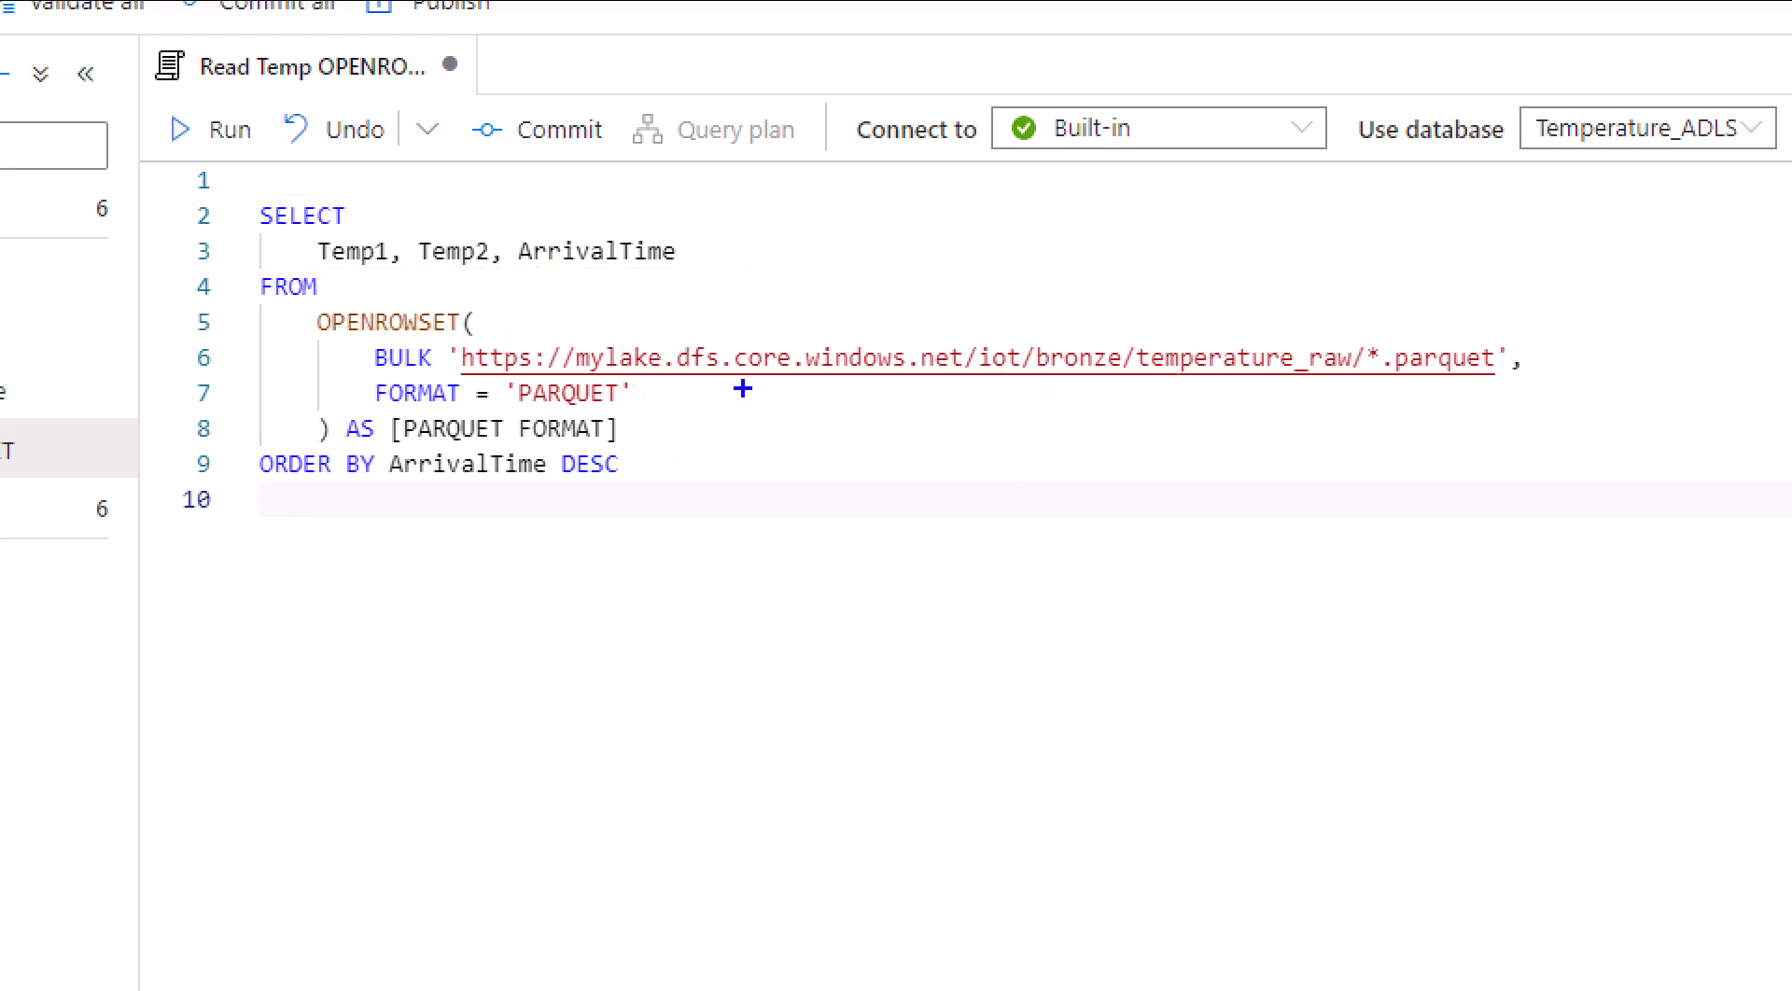
{"action": "mouse_move", "coordinate": [336, 379]}
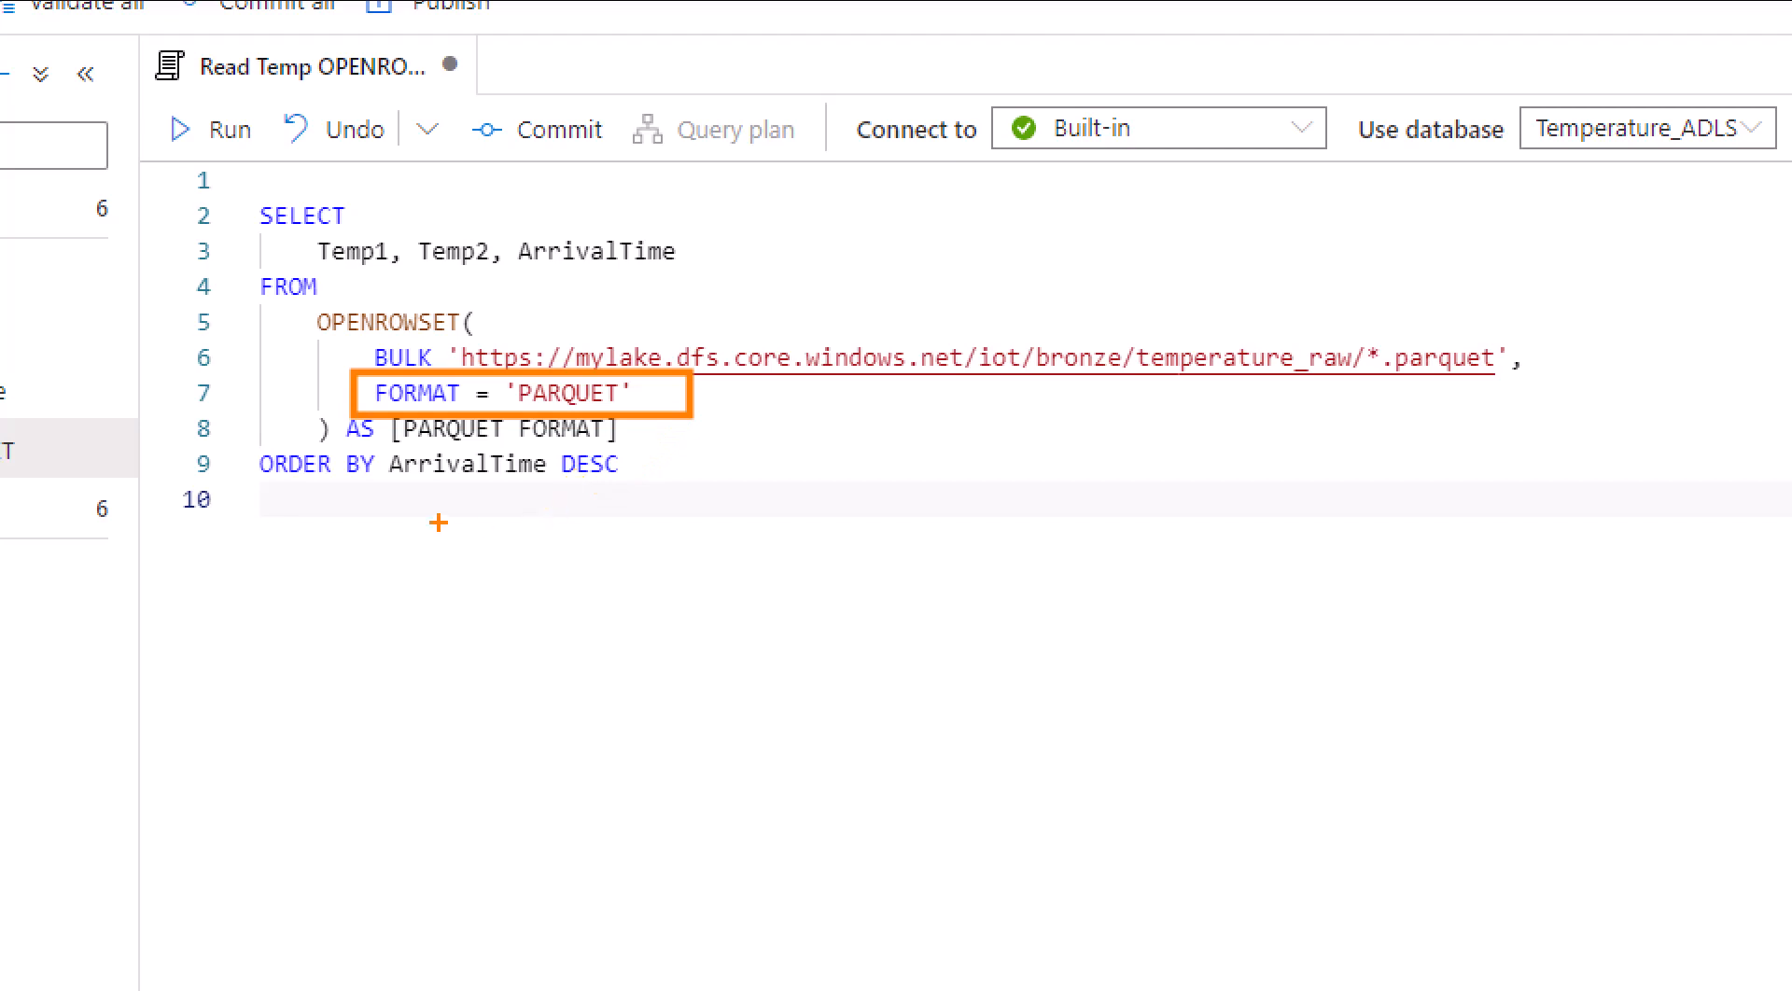
{"action": "mouse_move", "coordinate": [246, 458]}
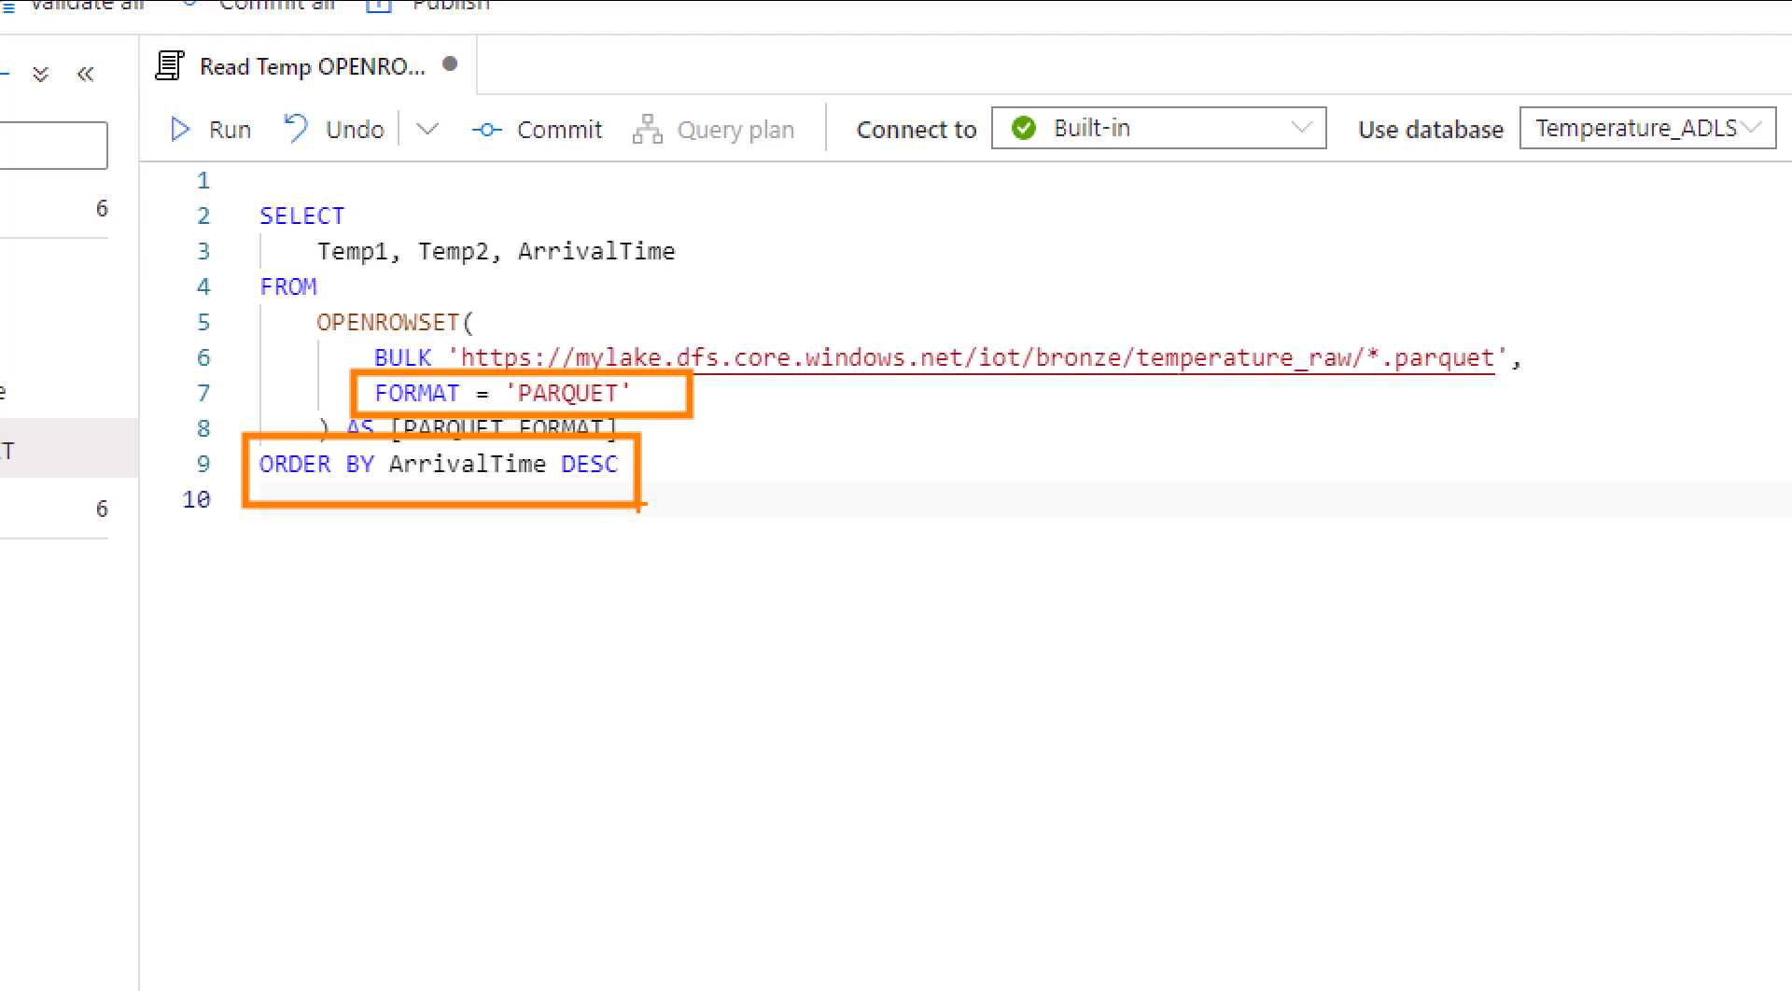
In Storage Explorer, drill into iot > bronze > temperature_raw and view its snappy parquet part files.
{"action": "left_click", "coordinate": [226, 129]}
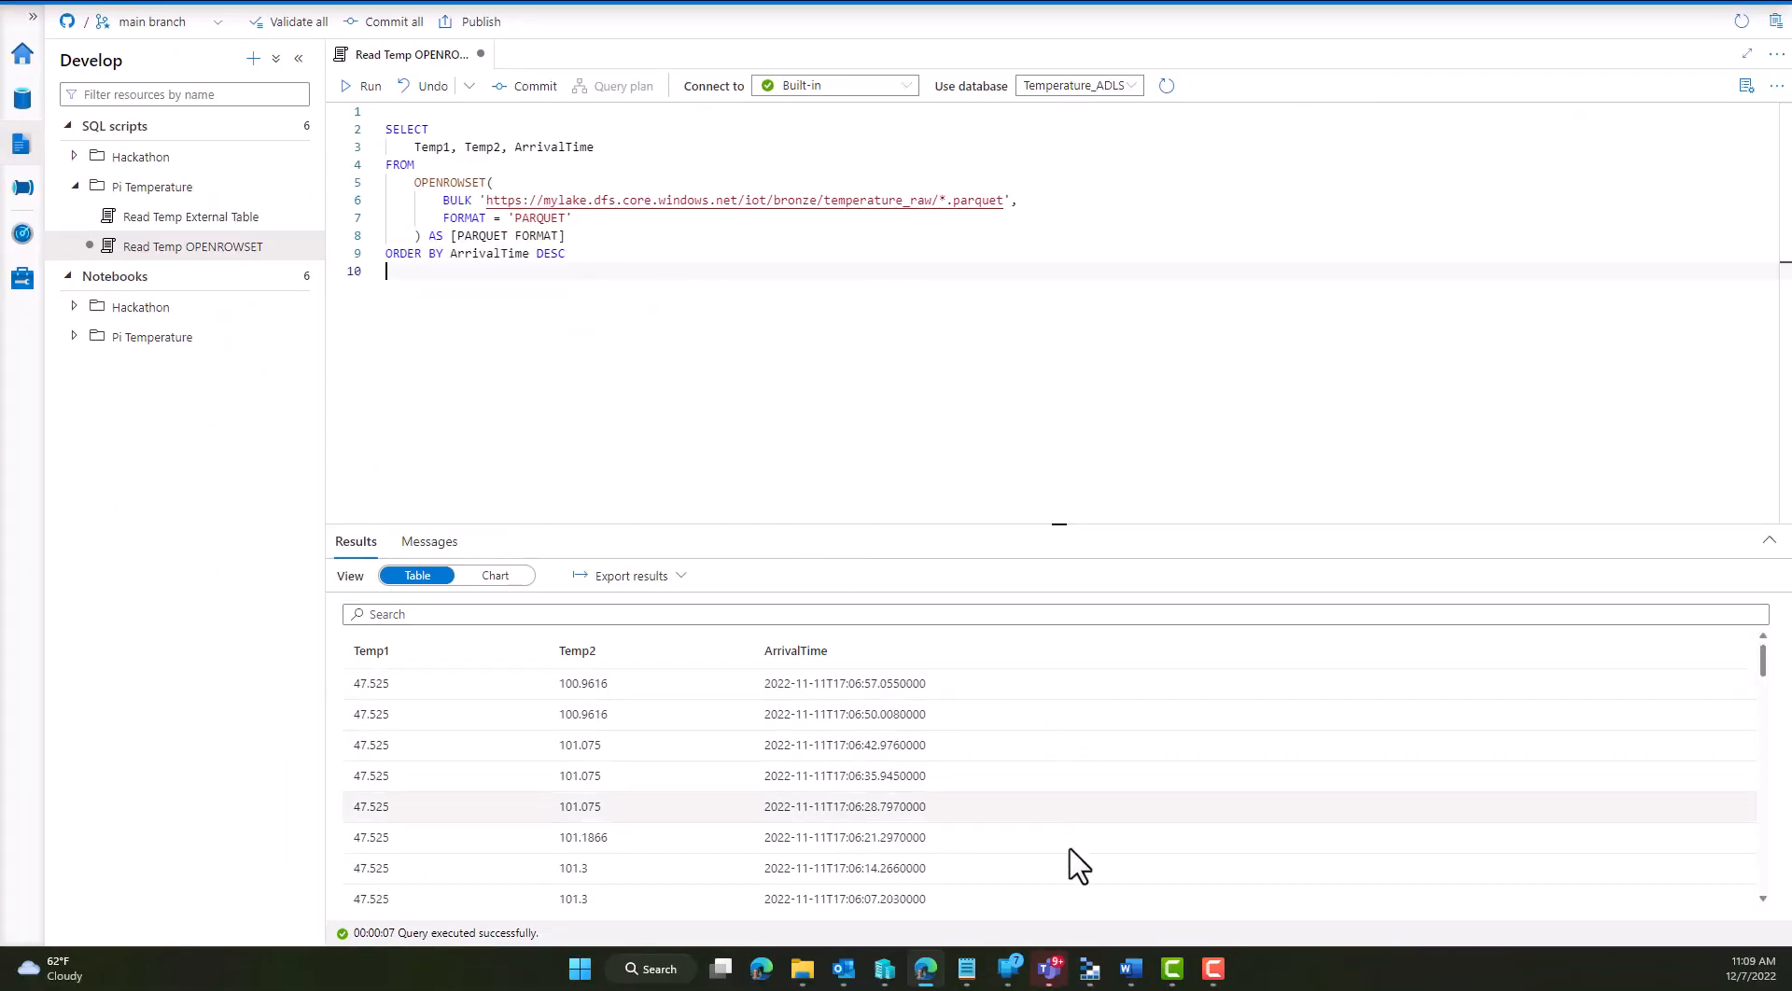
{"action": "left_click", "coordinate": [1089, 971]}
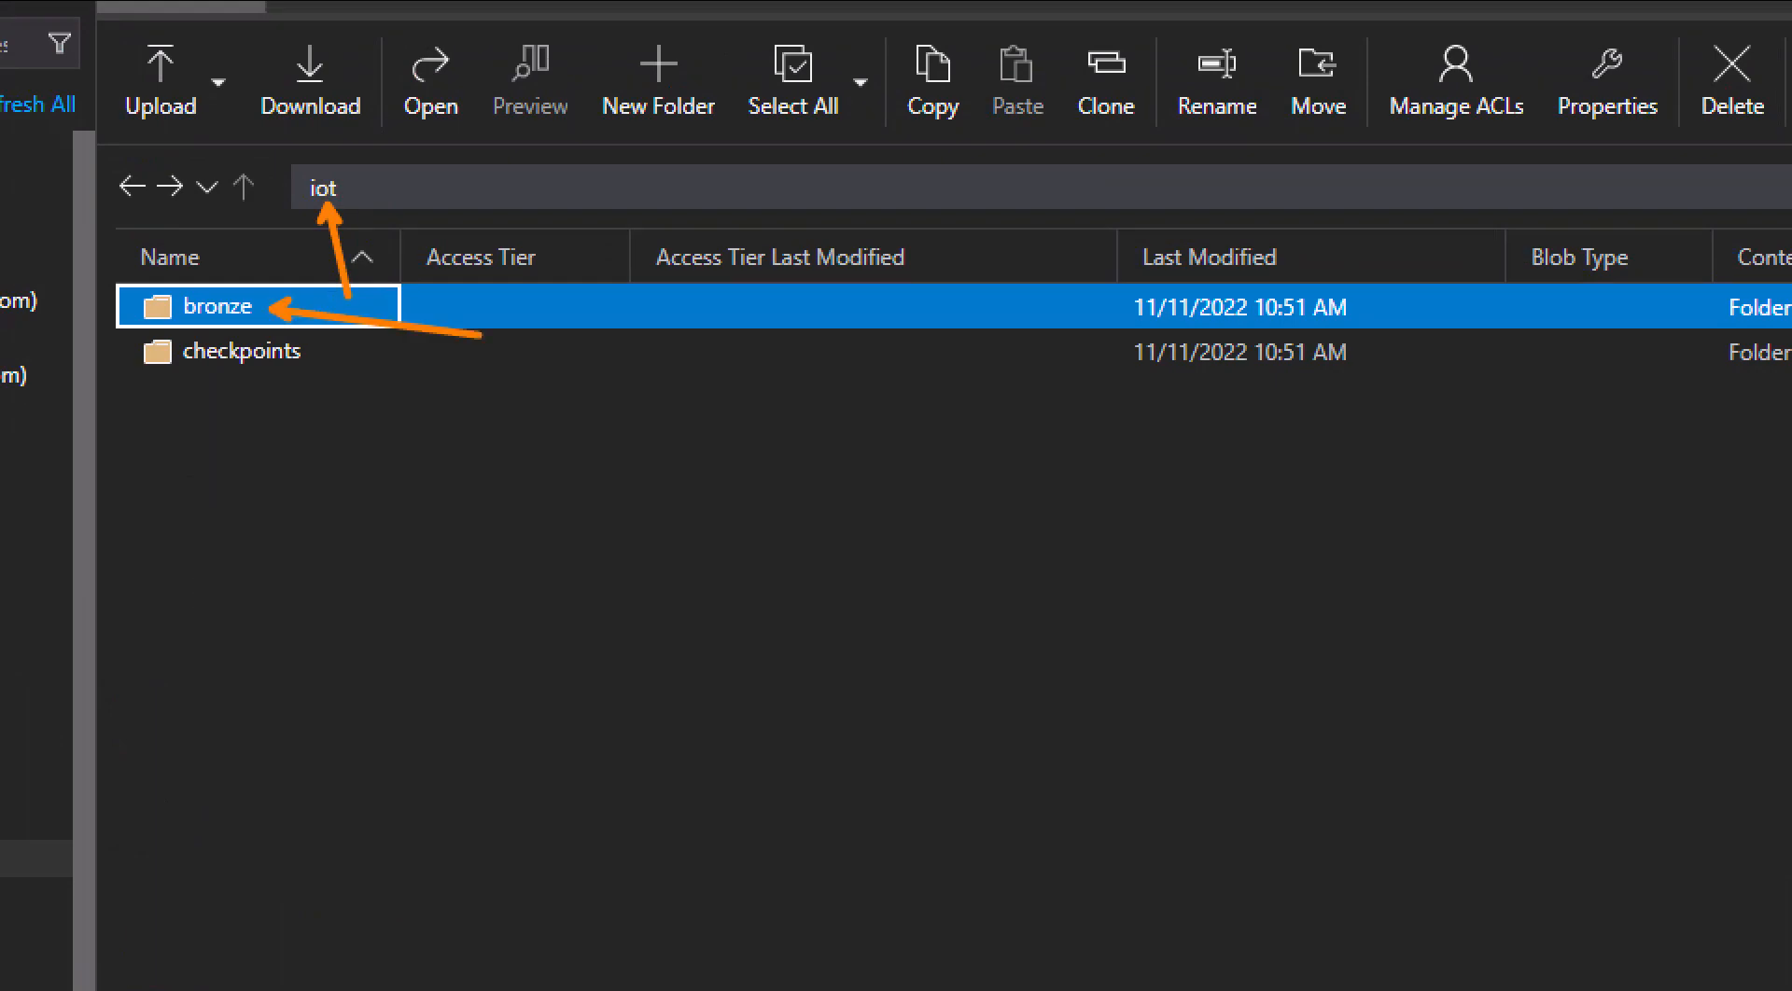
{"action": "double_click", "coordinate": [211, 306]}
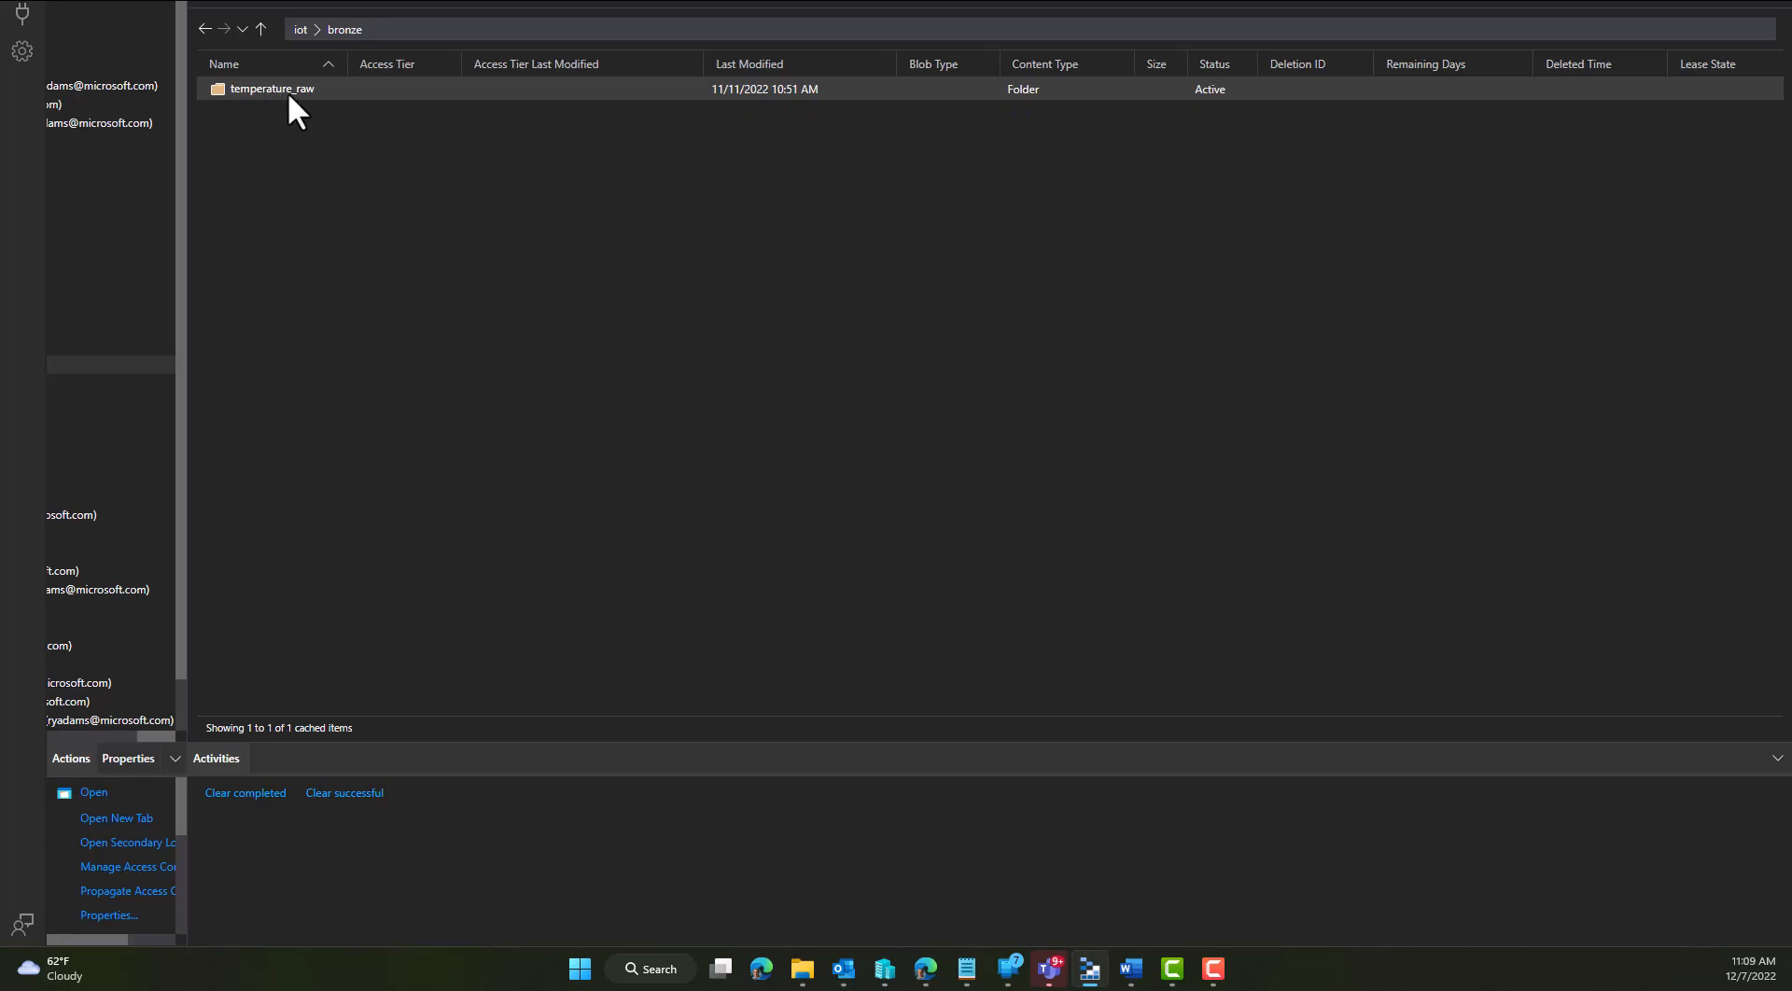
{"action": "double_click", "coordinate": [272, 89]}
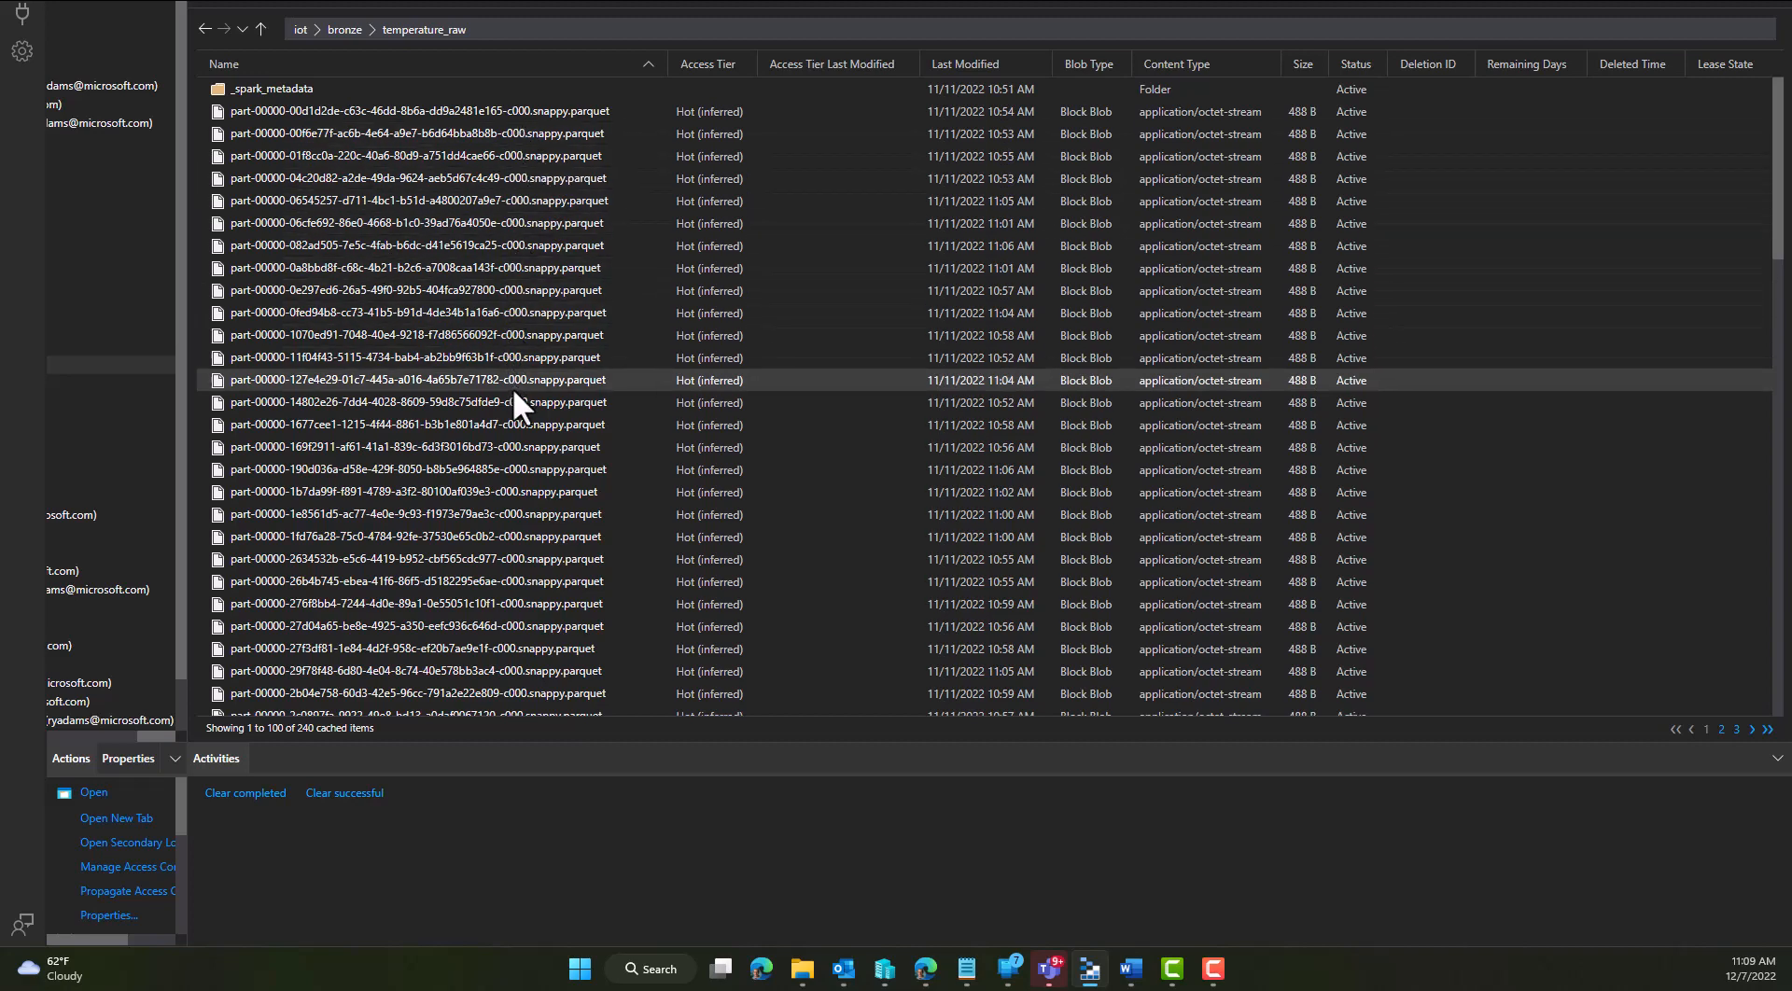
{"action": "mouse_move", "coordinate": [549, 247]}
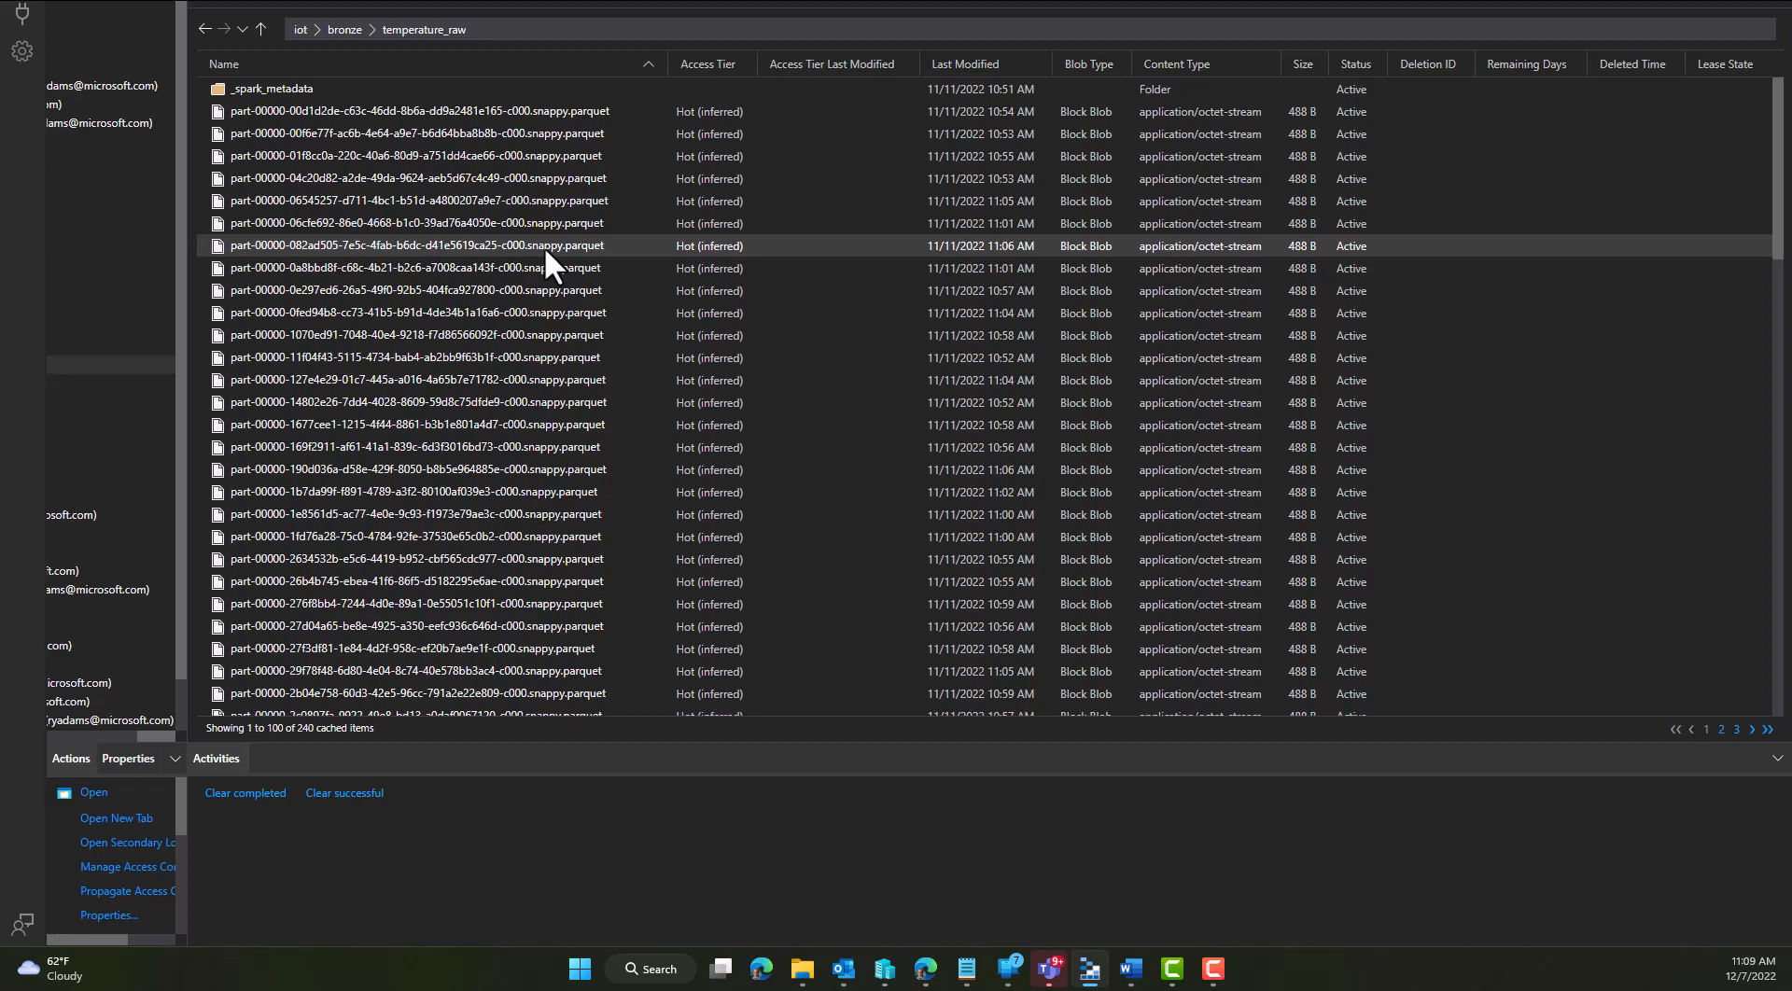
{"action": "left_click", "coordinate": [416, 491]}
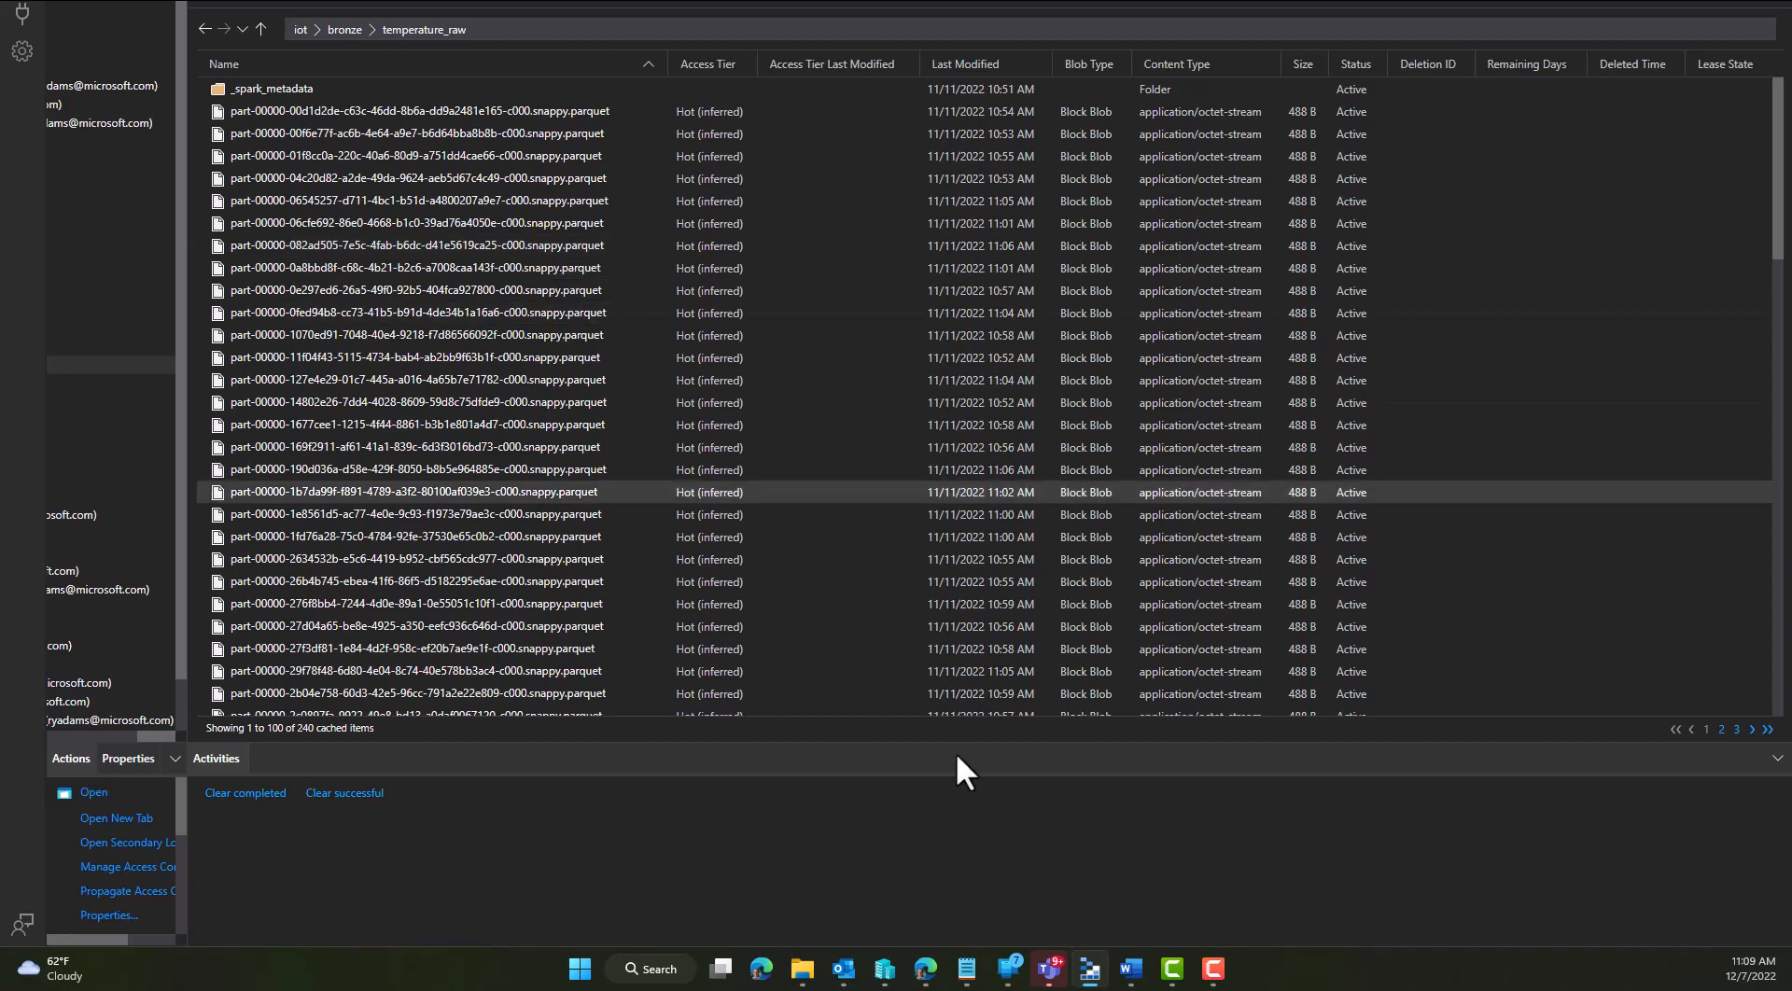
{"action": "mouse_move", "coordinate": [1092, 971]}
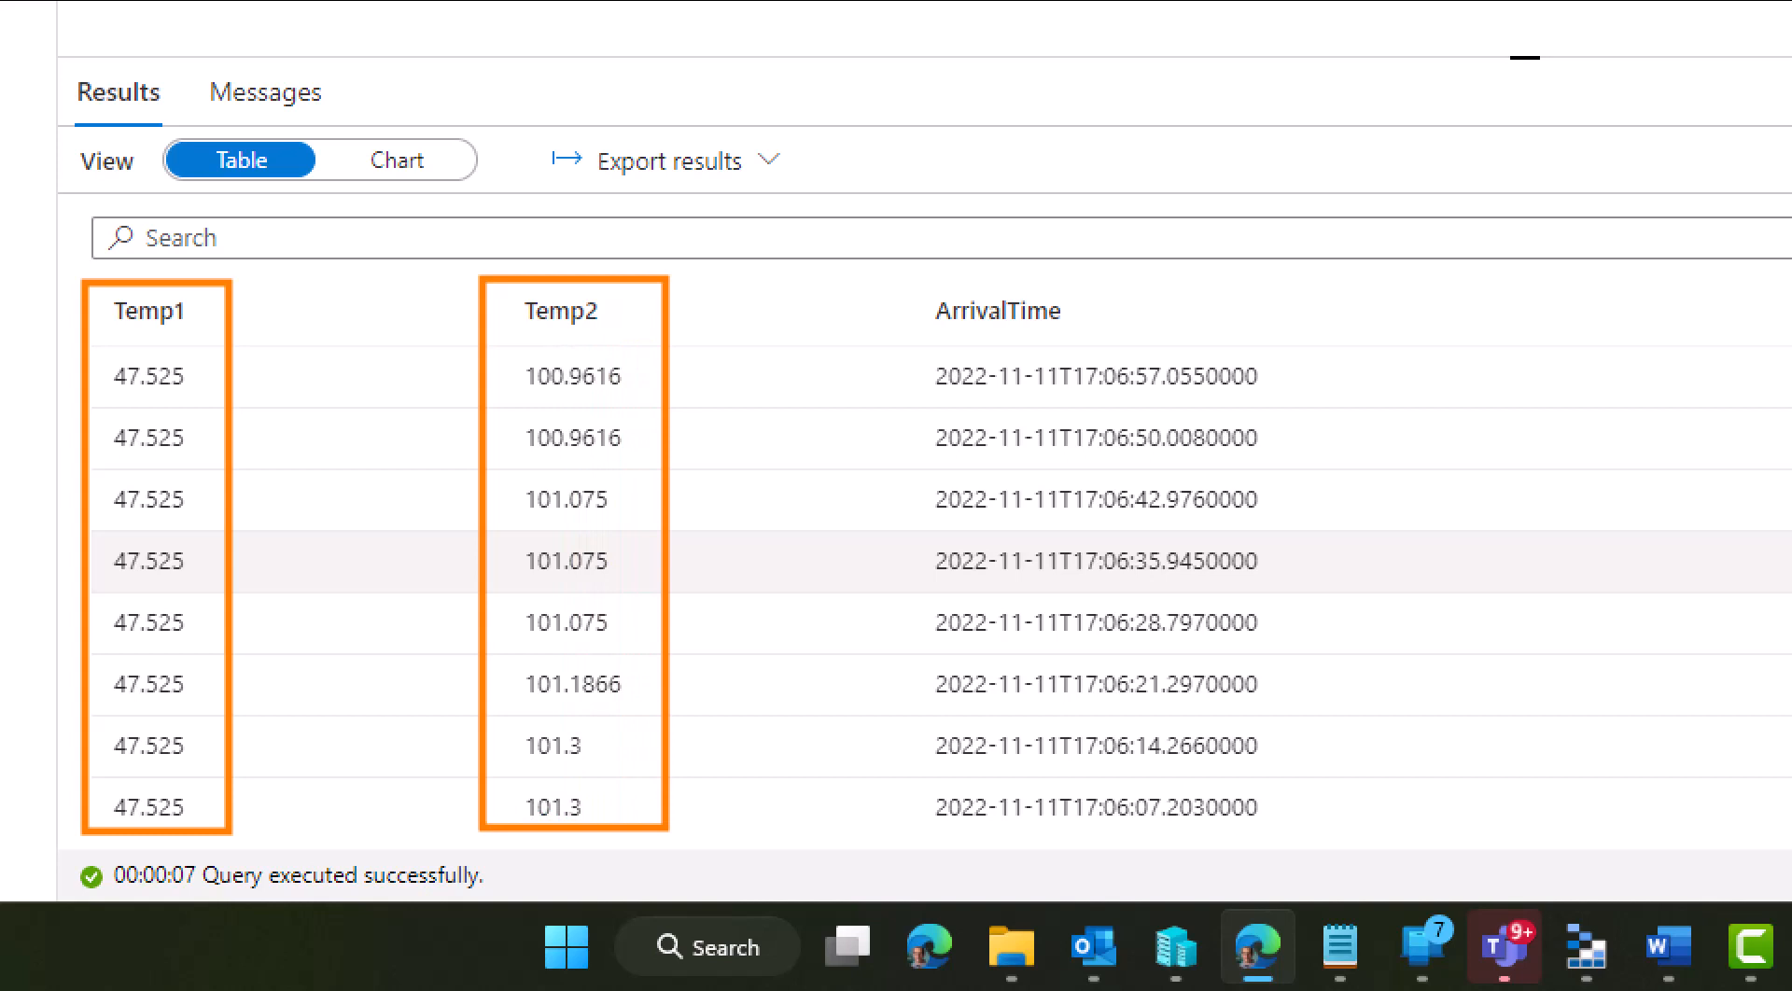
{"action": "mouse_move", "coordinate": [250, 517]}
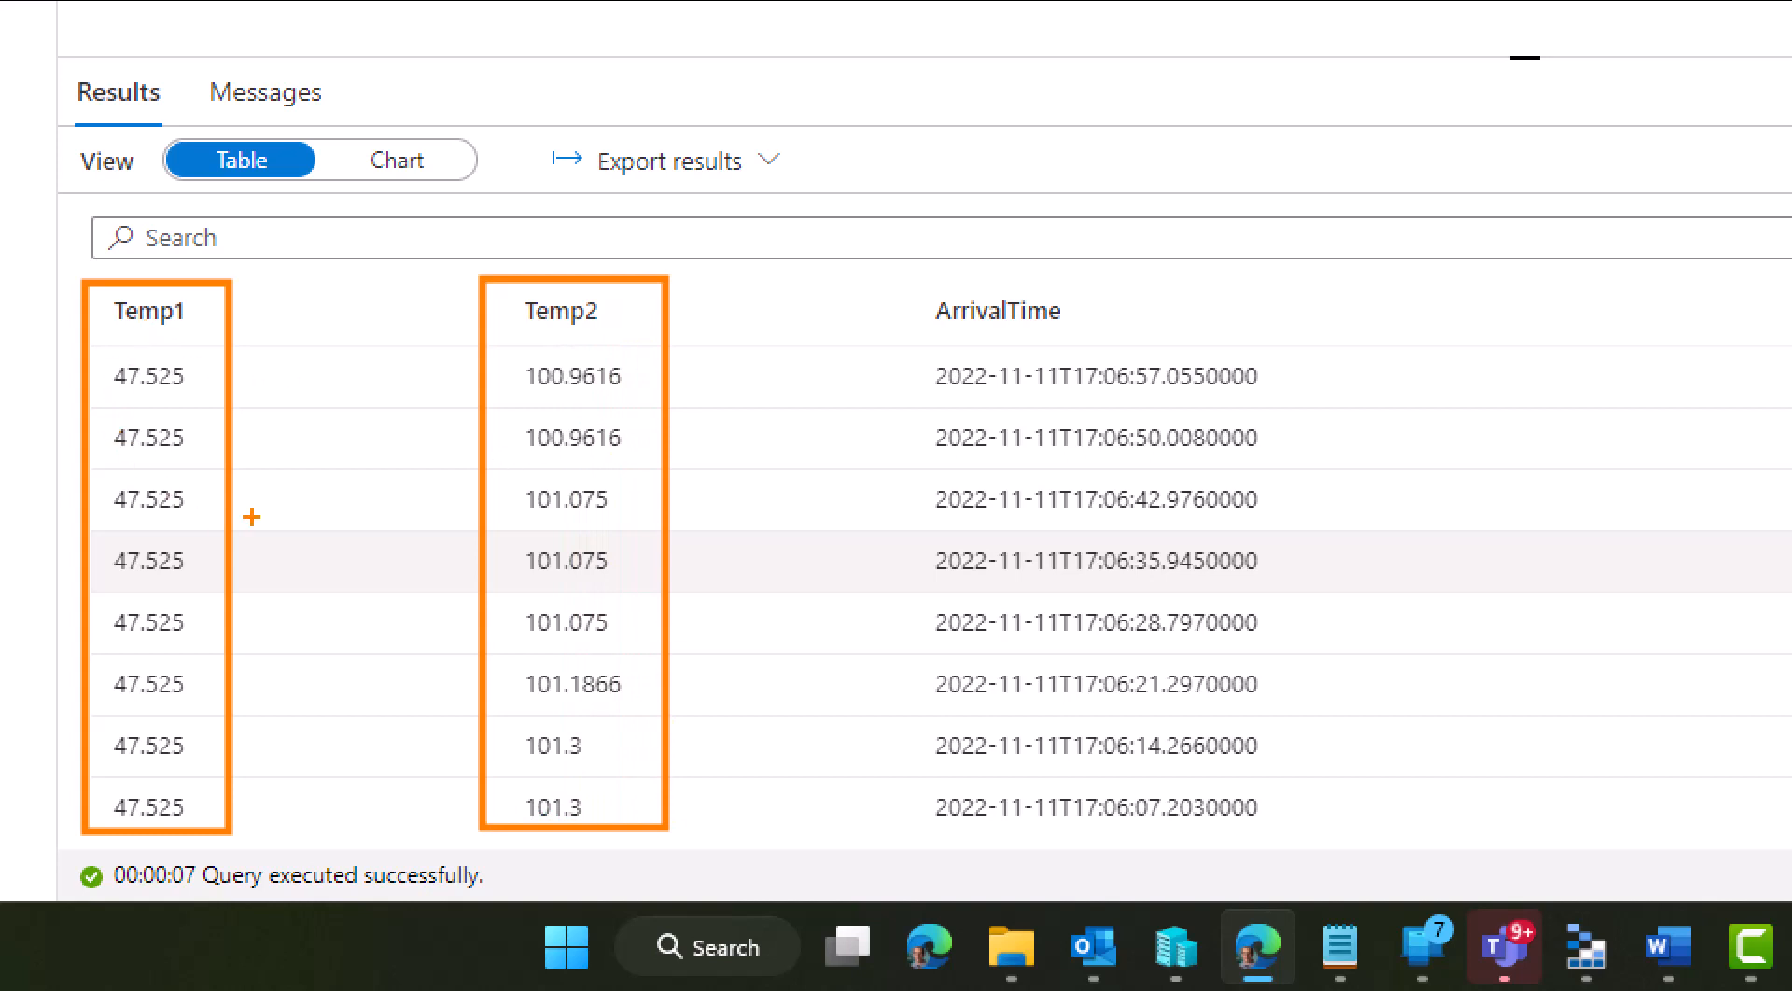
{"action": "mouse_move", "coordinate": [711, 491]}
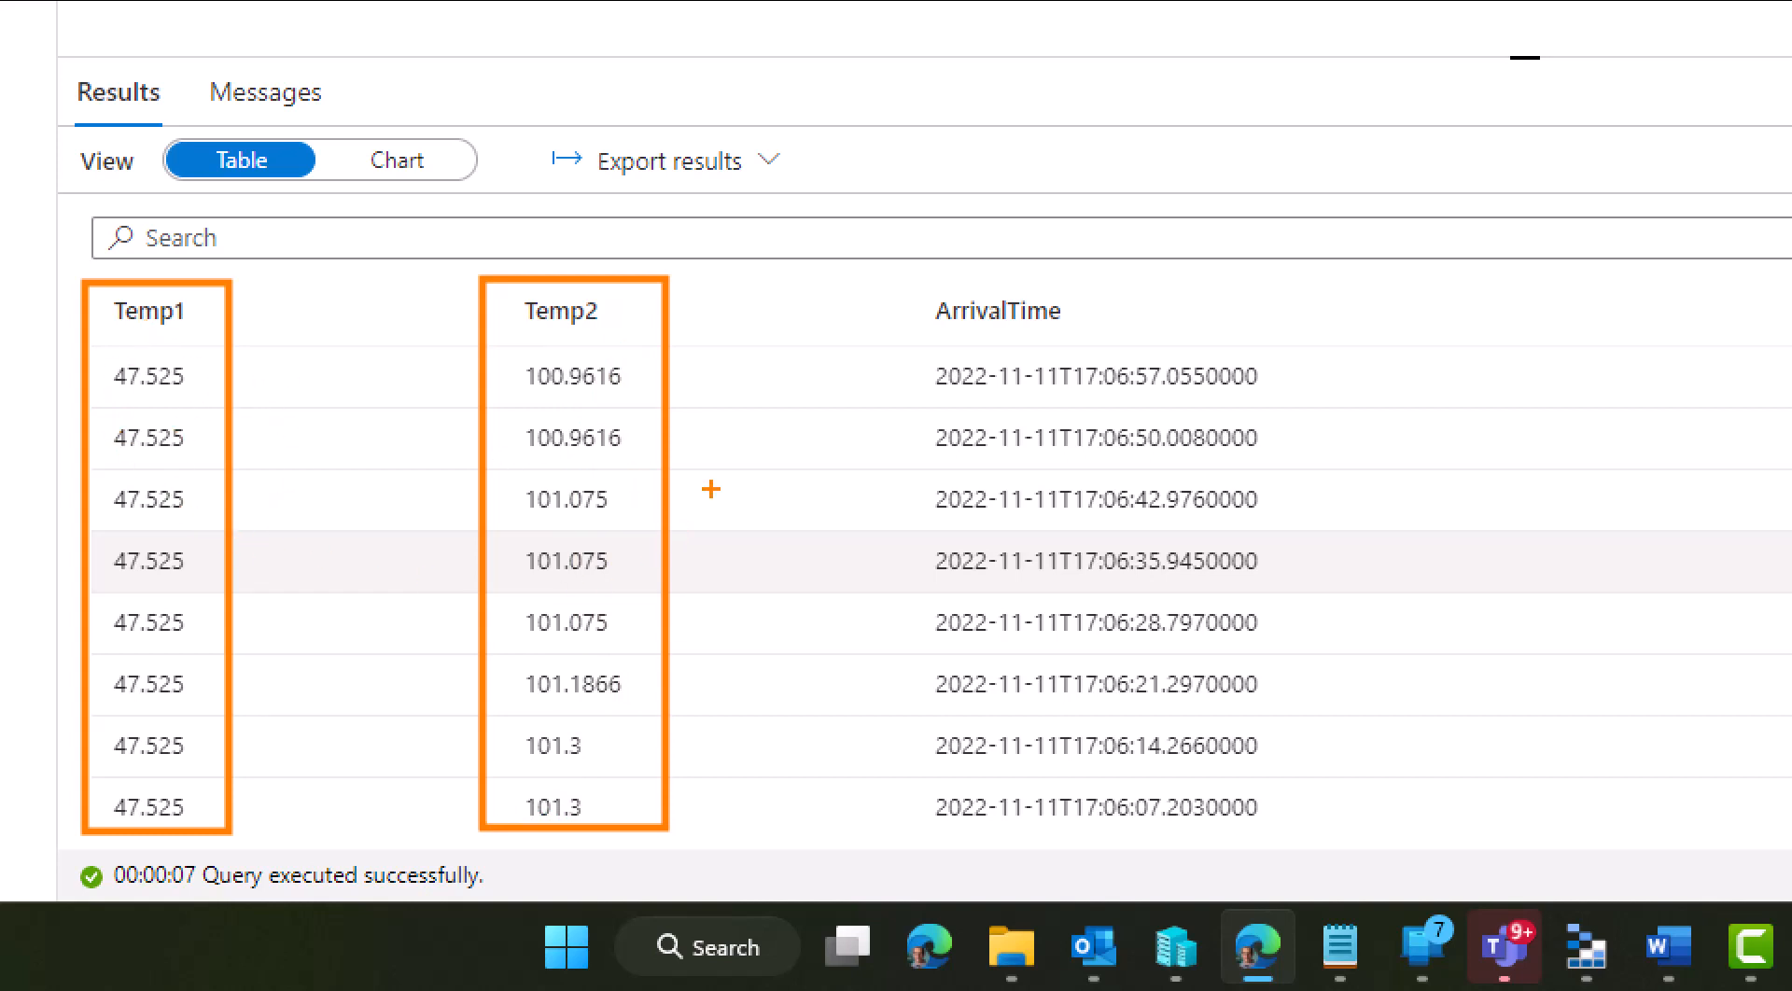
{"action": "mouse_move", "coordinate": [528, 350]}
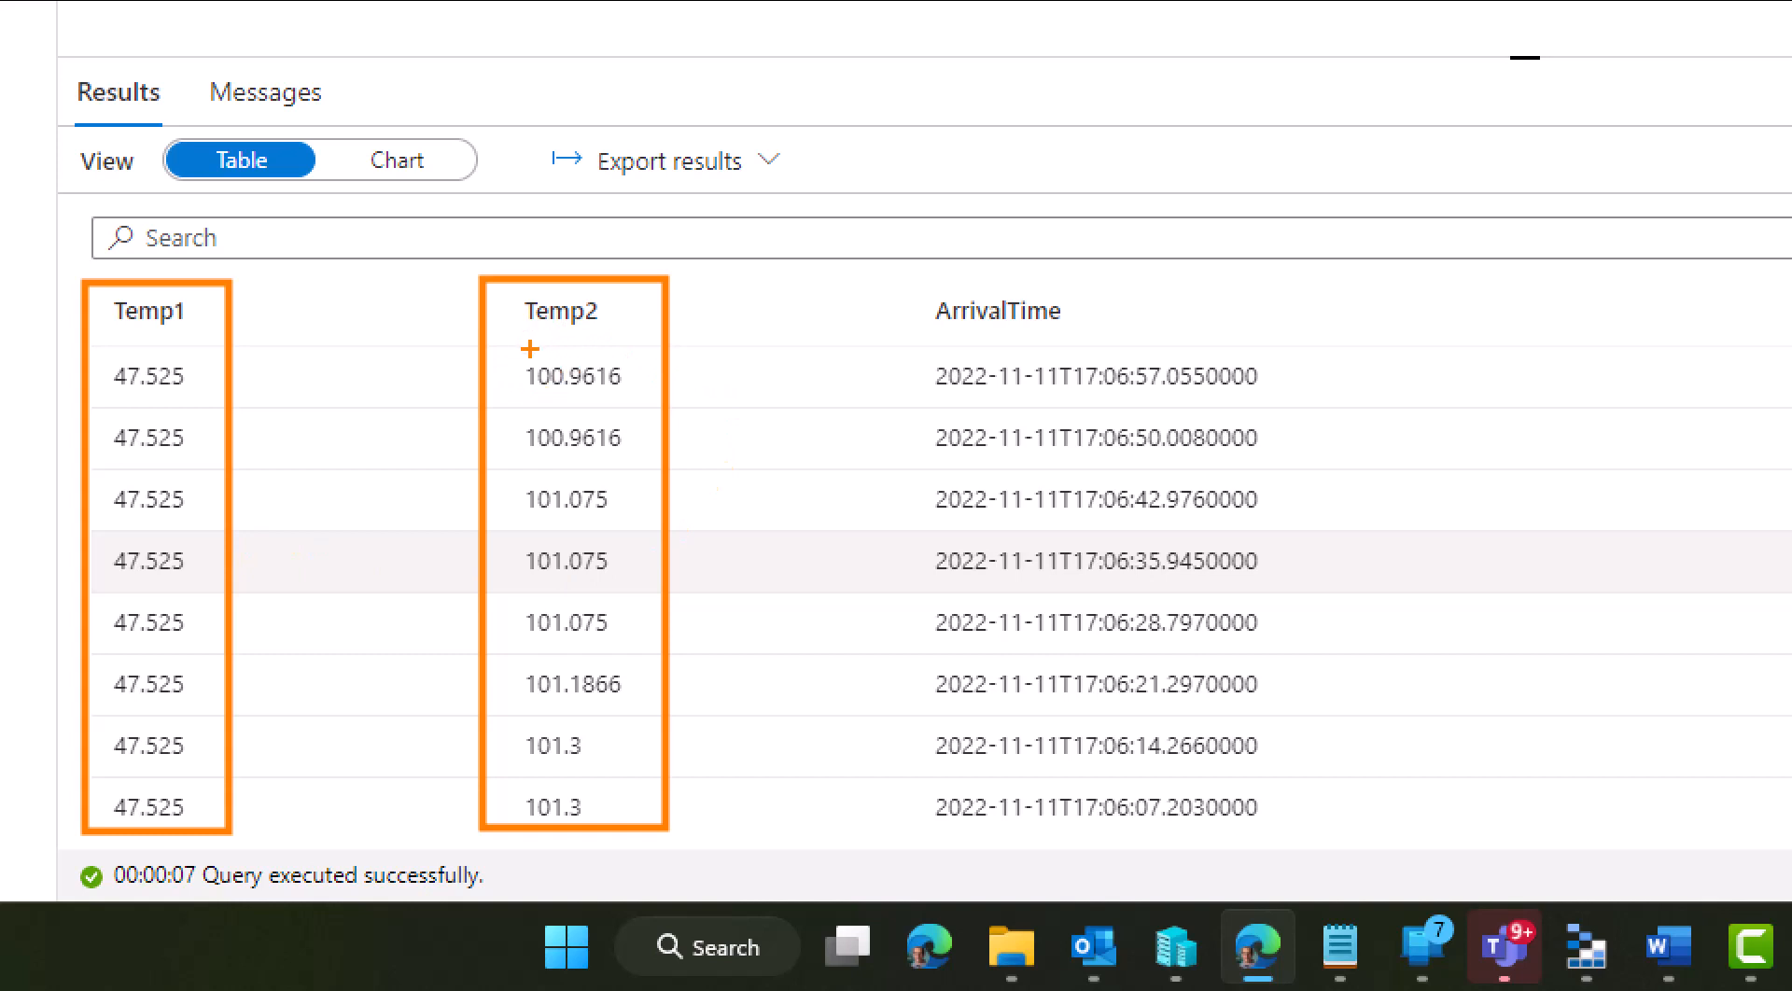
{"action": "mouse_move", "coordinate": [201, 405]}
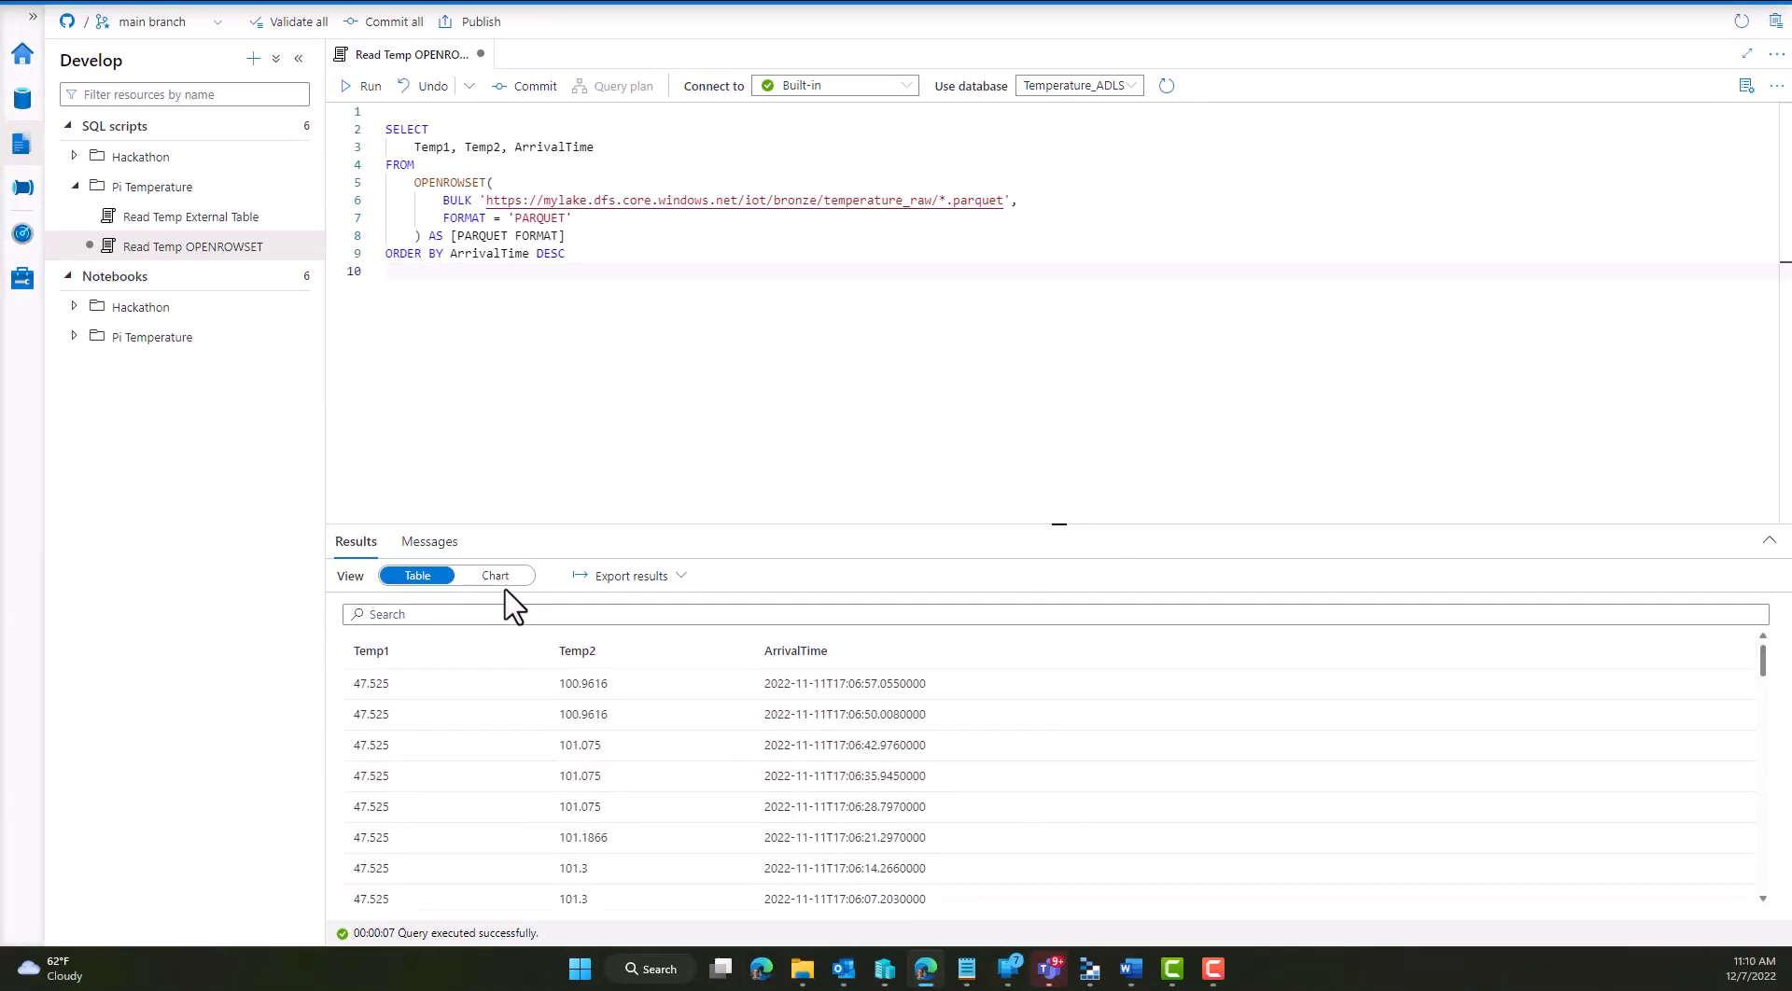
Show the results as a line chart with ArrivalTime as the category axis under Temp1 and Temp2.
{"action": "left_click", "coordinate": [495, 575]}
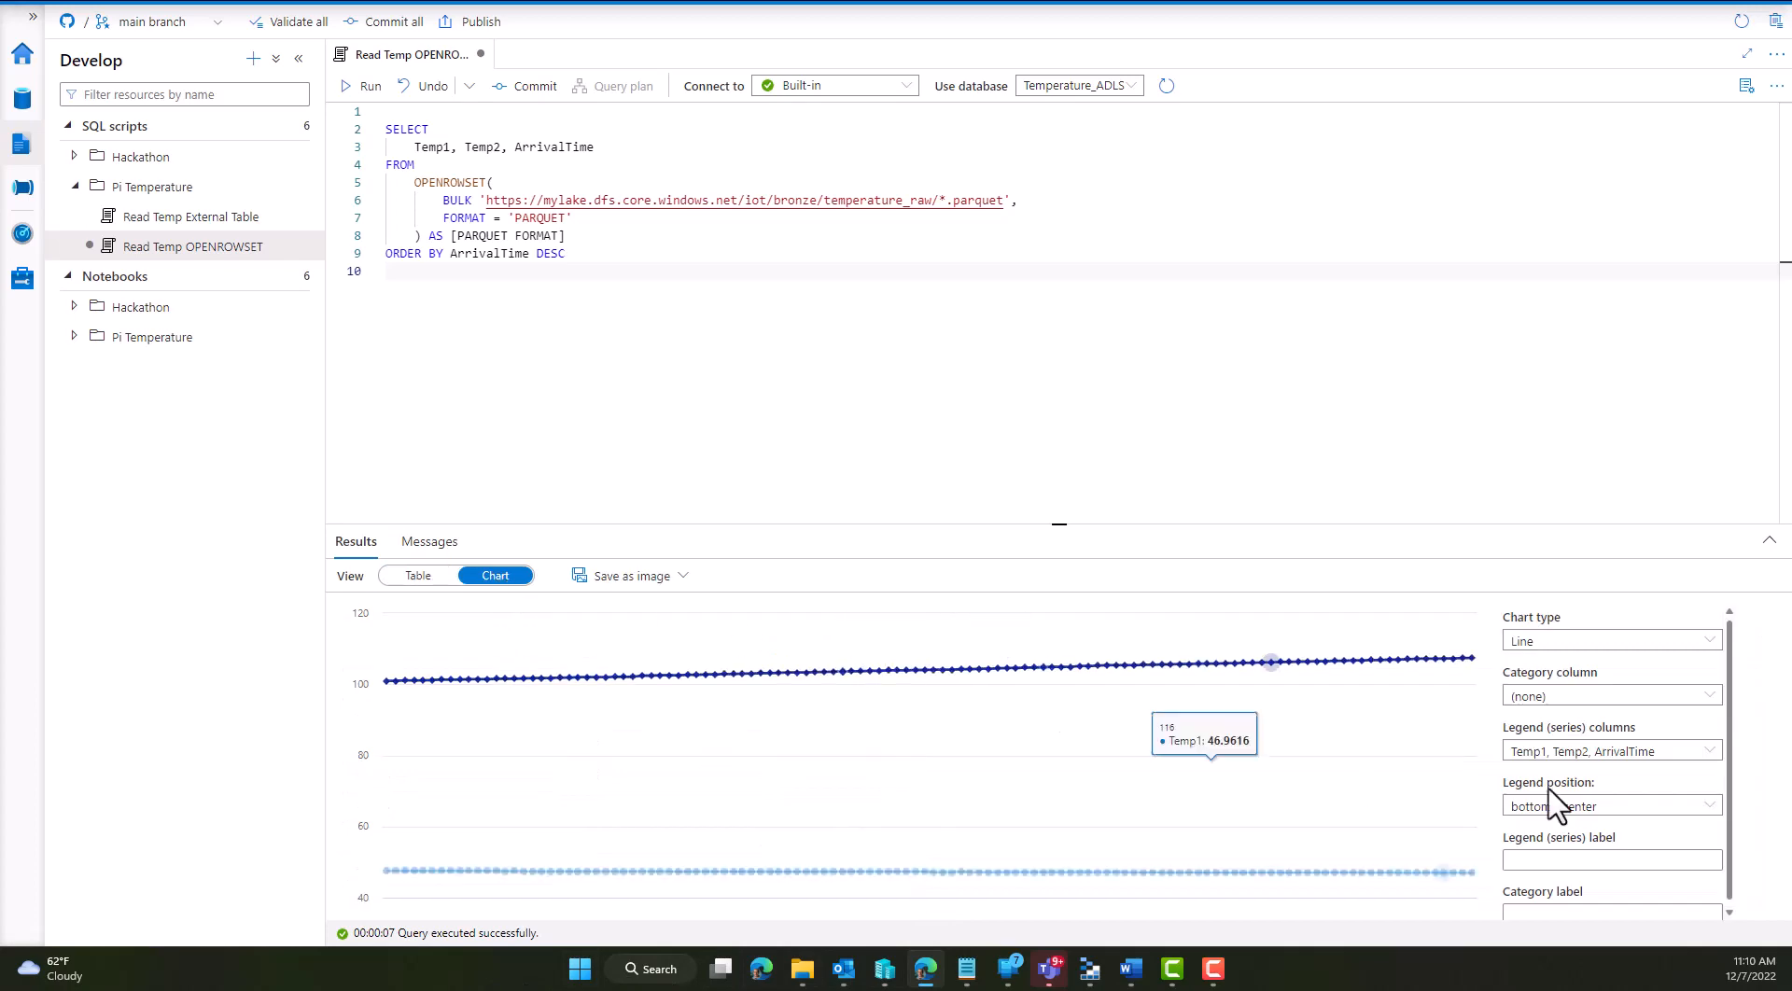
{"action": "left_click", "coordinate": [1611, 695]}
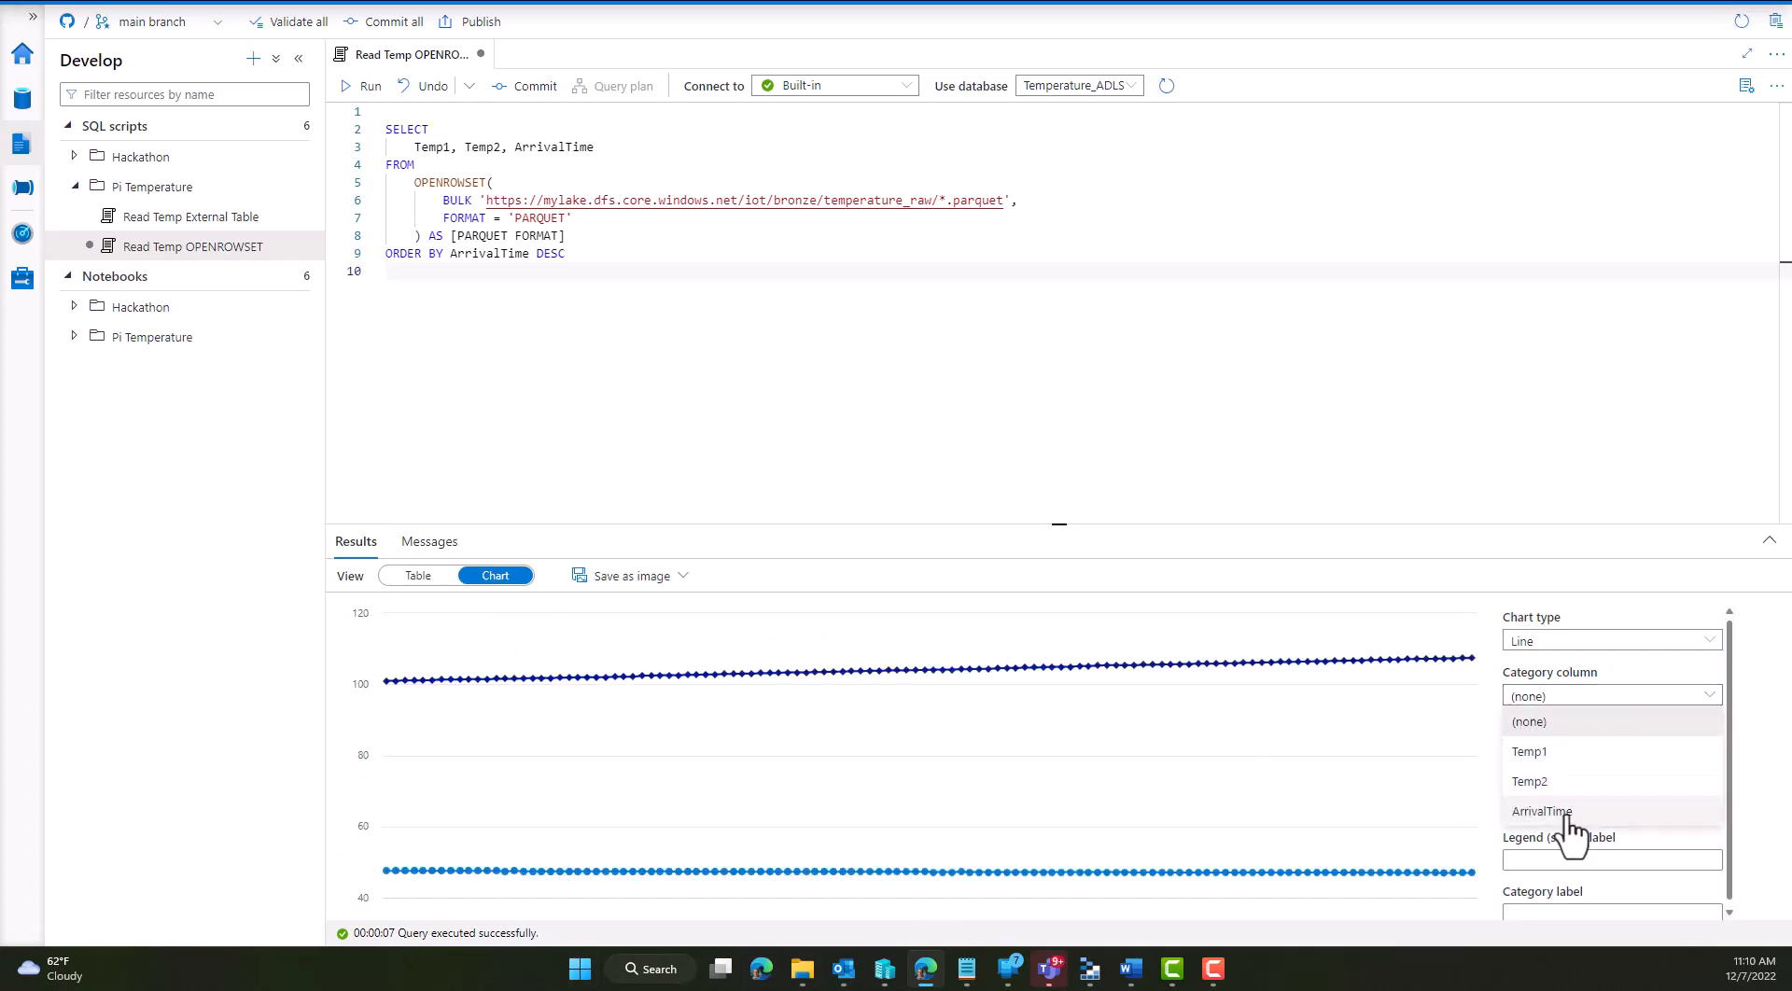
{"action": "left_click", "coordinate": [1542, 811]}
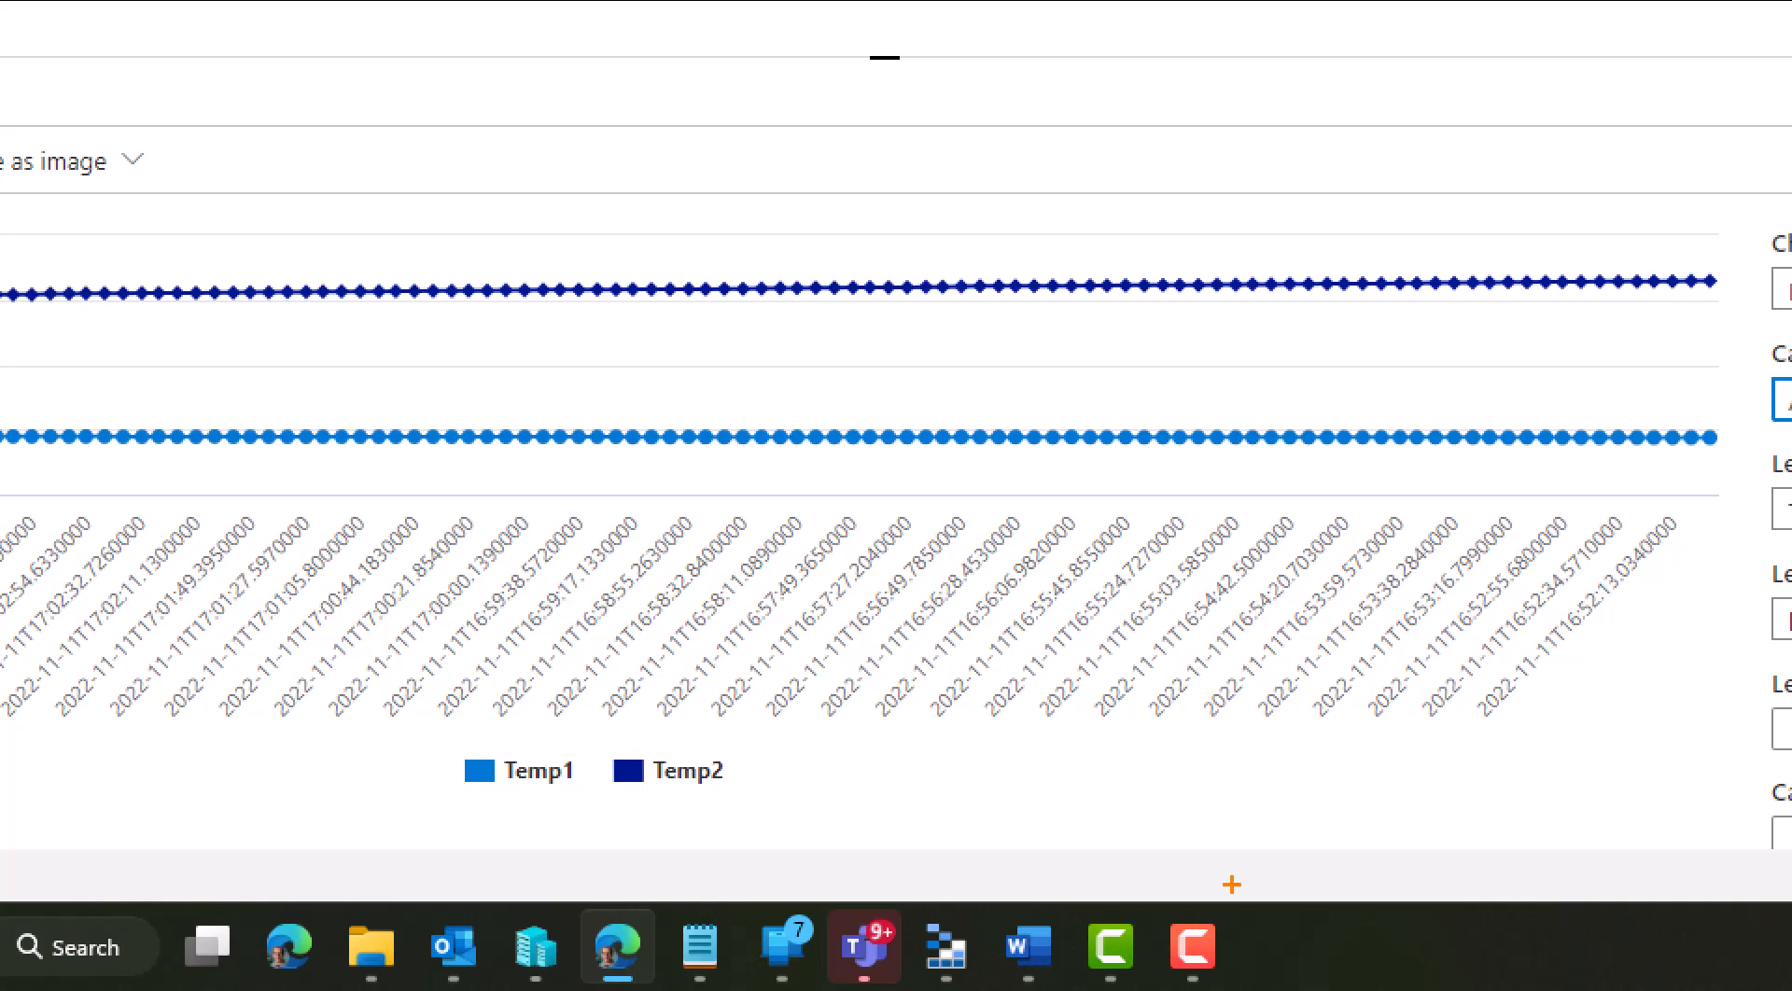
{"action": "mouse_move", "coordinate": [413, 471]}
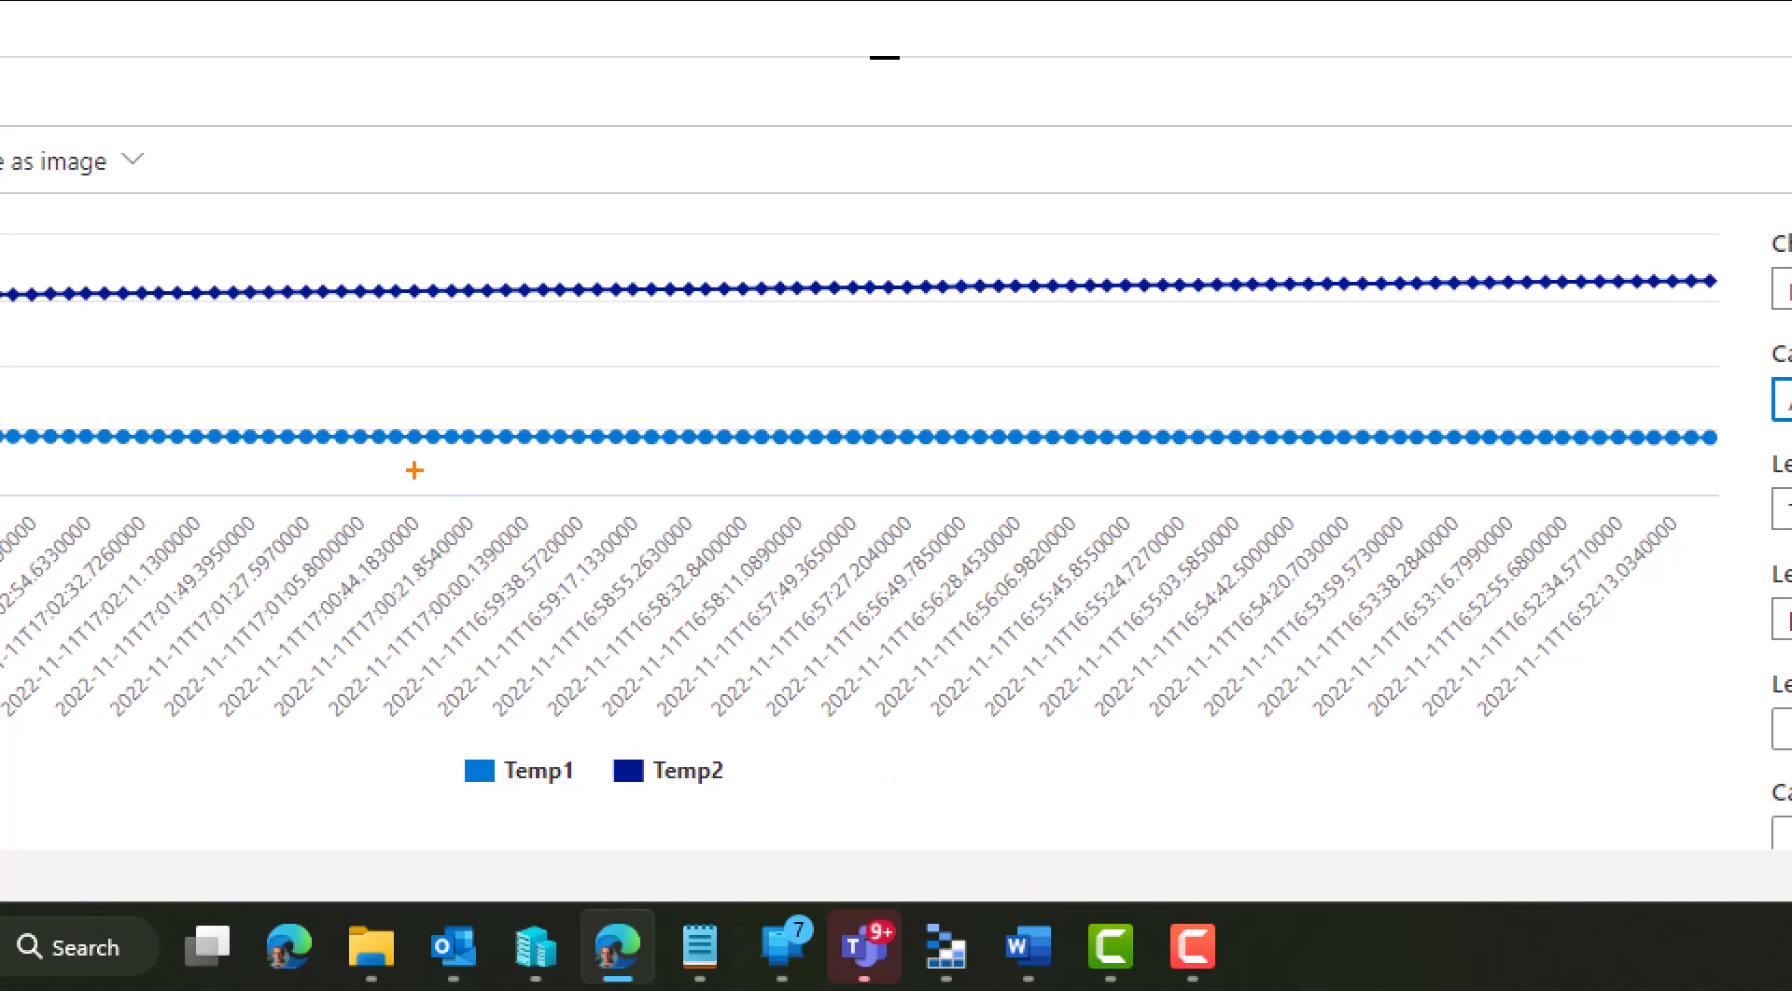
{"action": "mouse_move", "coordinate": [254, 317]}
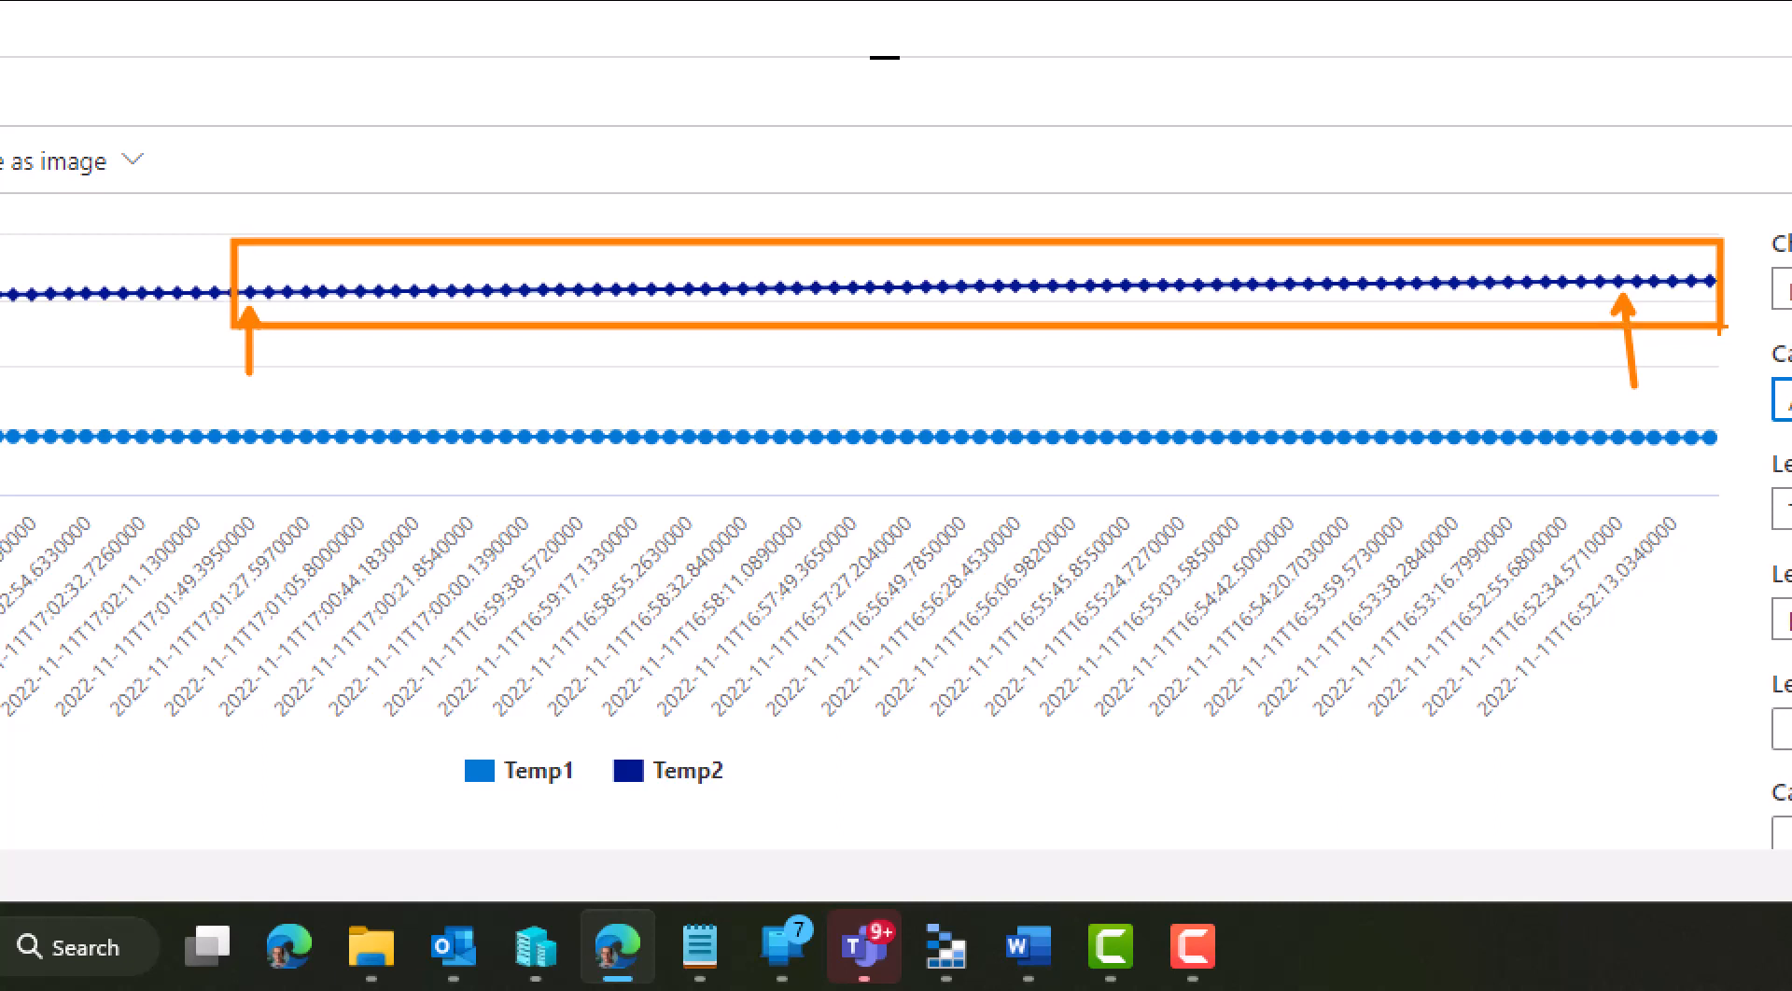
{"action": "mouse_move", "coordinate": [1565, 315]}
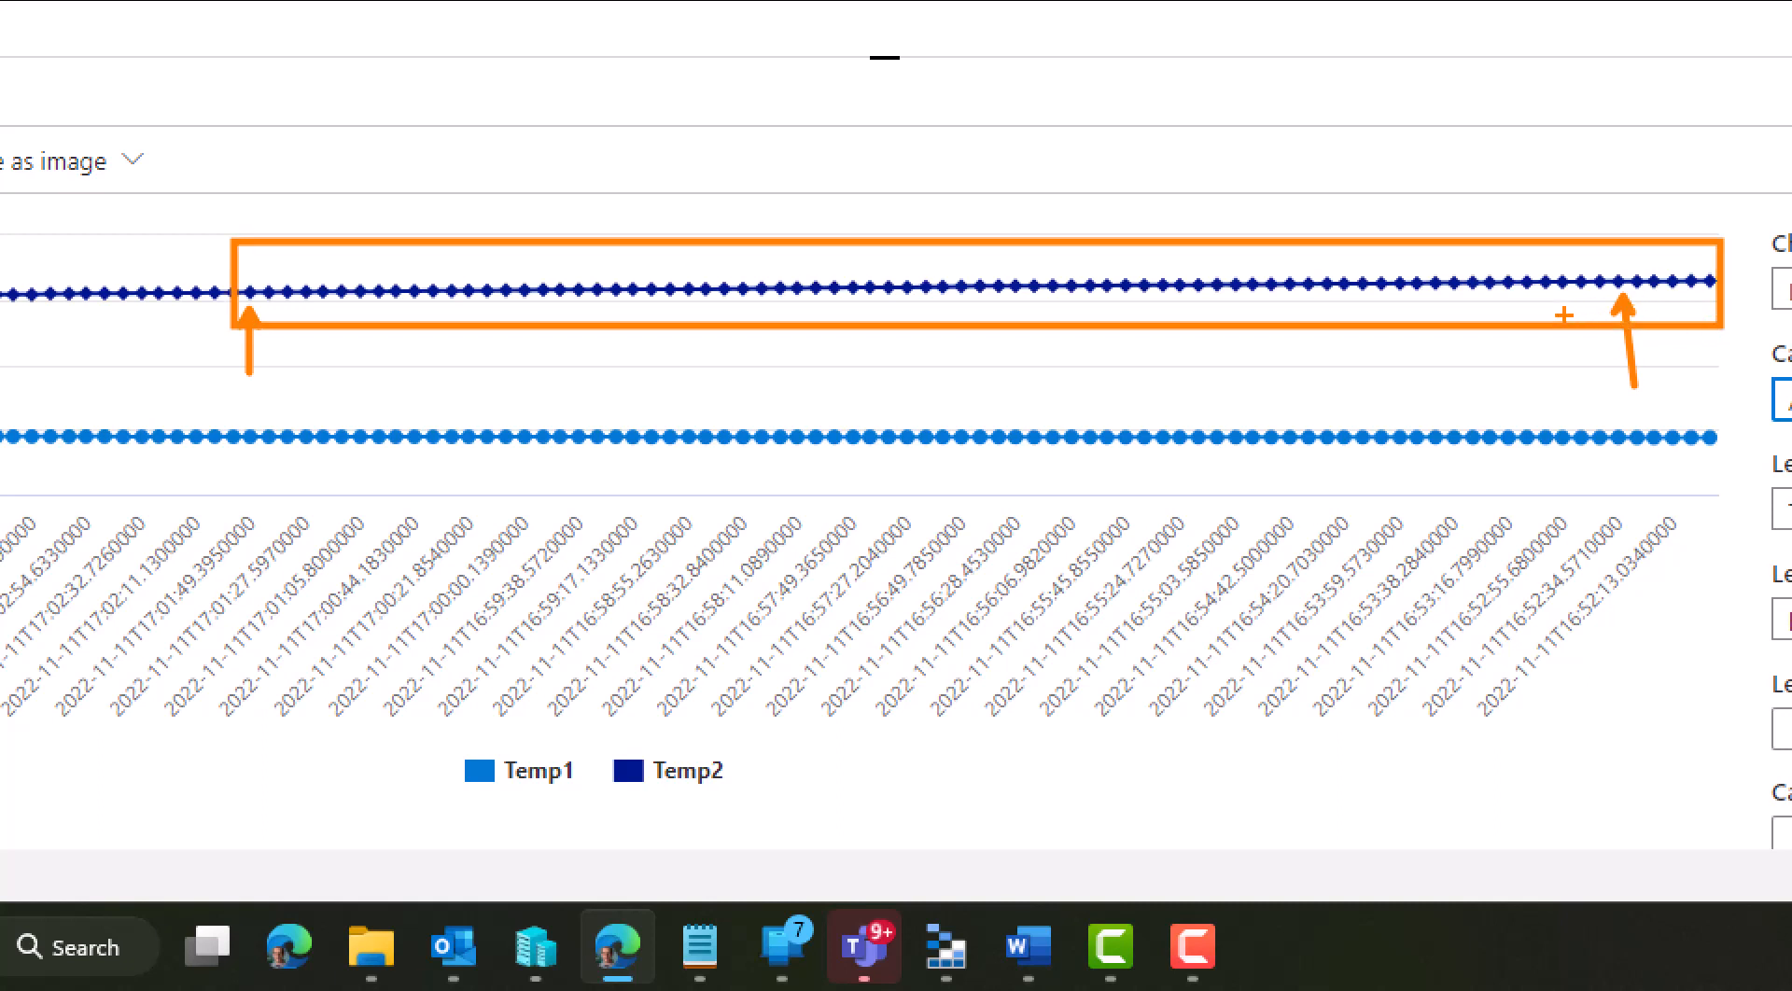
{"action": "mouse_move", "coordinate": [313, 291]}
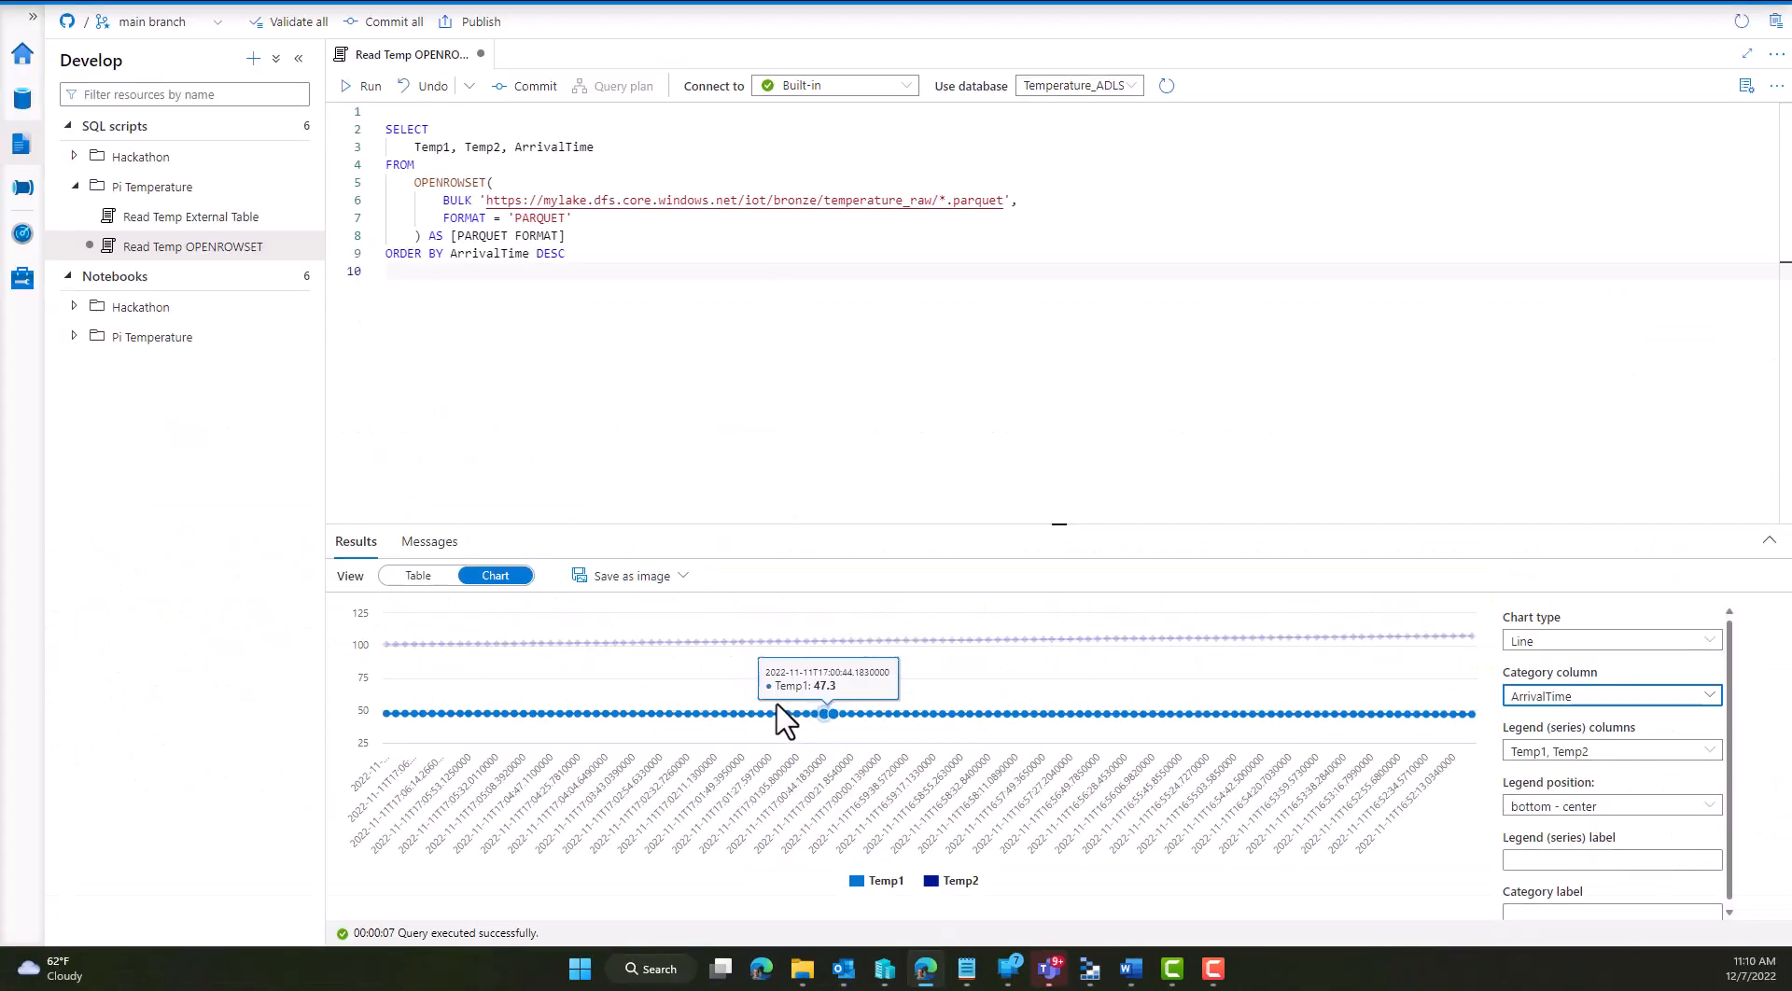
{"action": "mouse_move", "coordinate": [678, 642]}
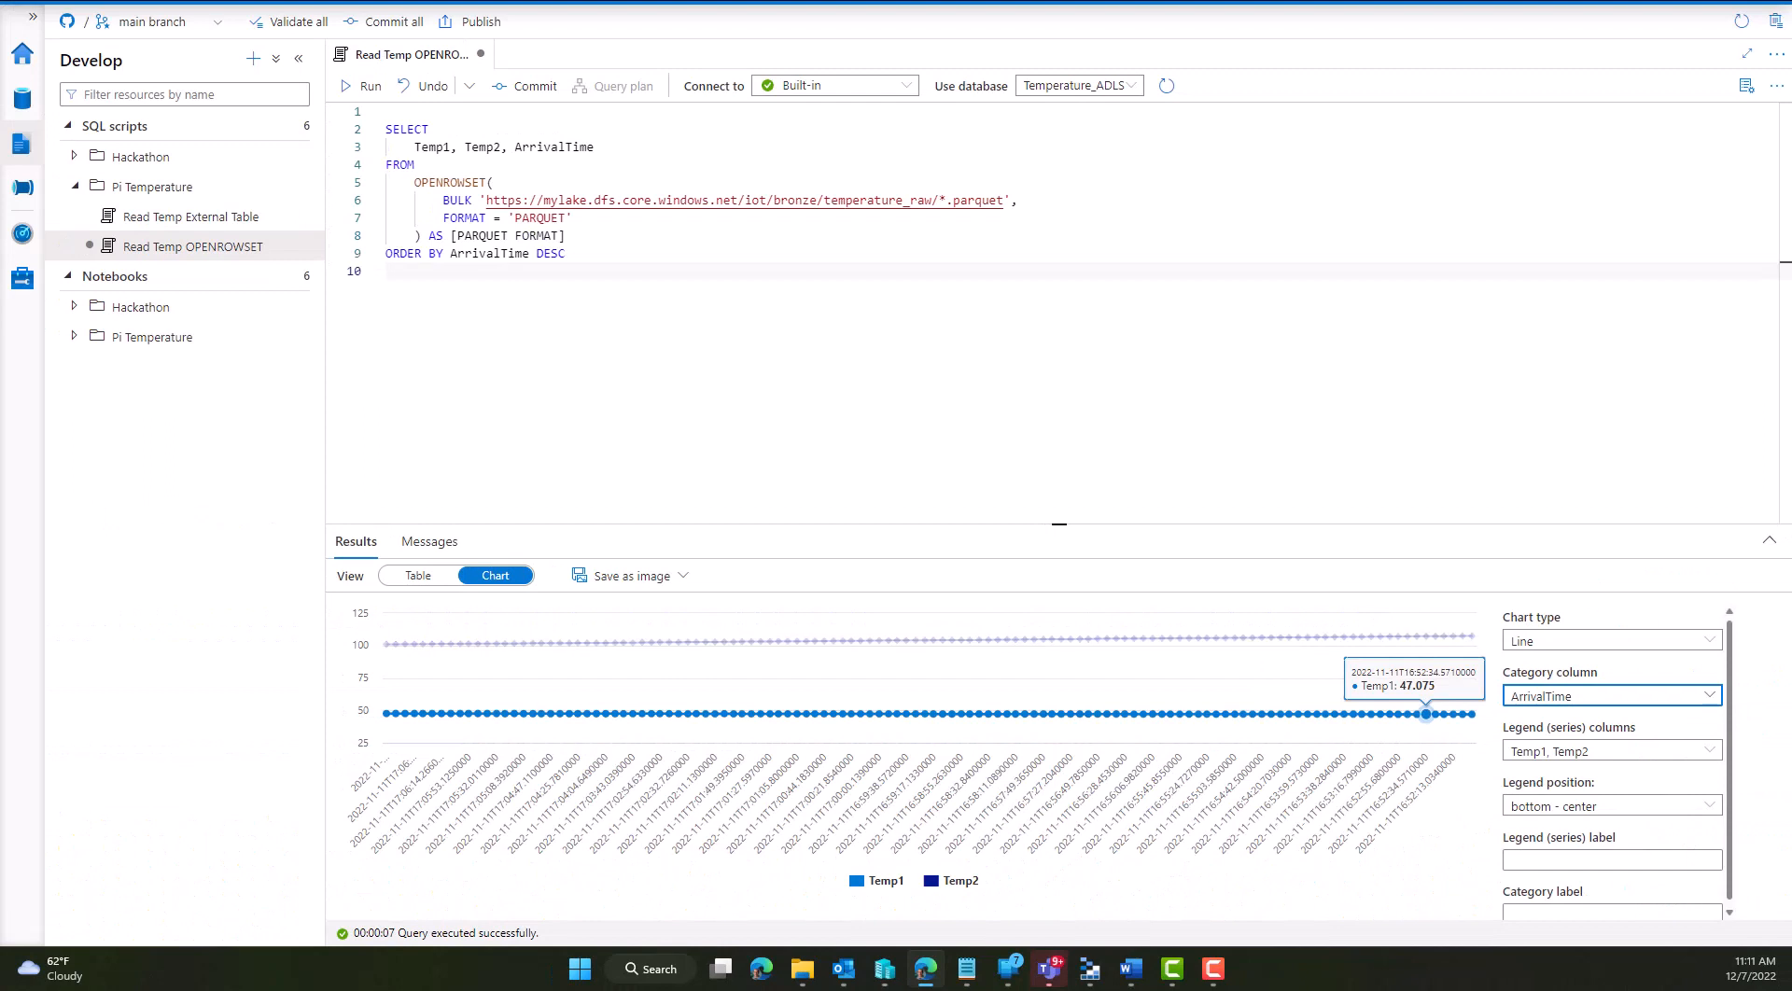
{"action": "mouse_move", "coordinate": [1436, 711]}
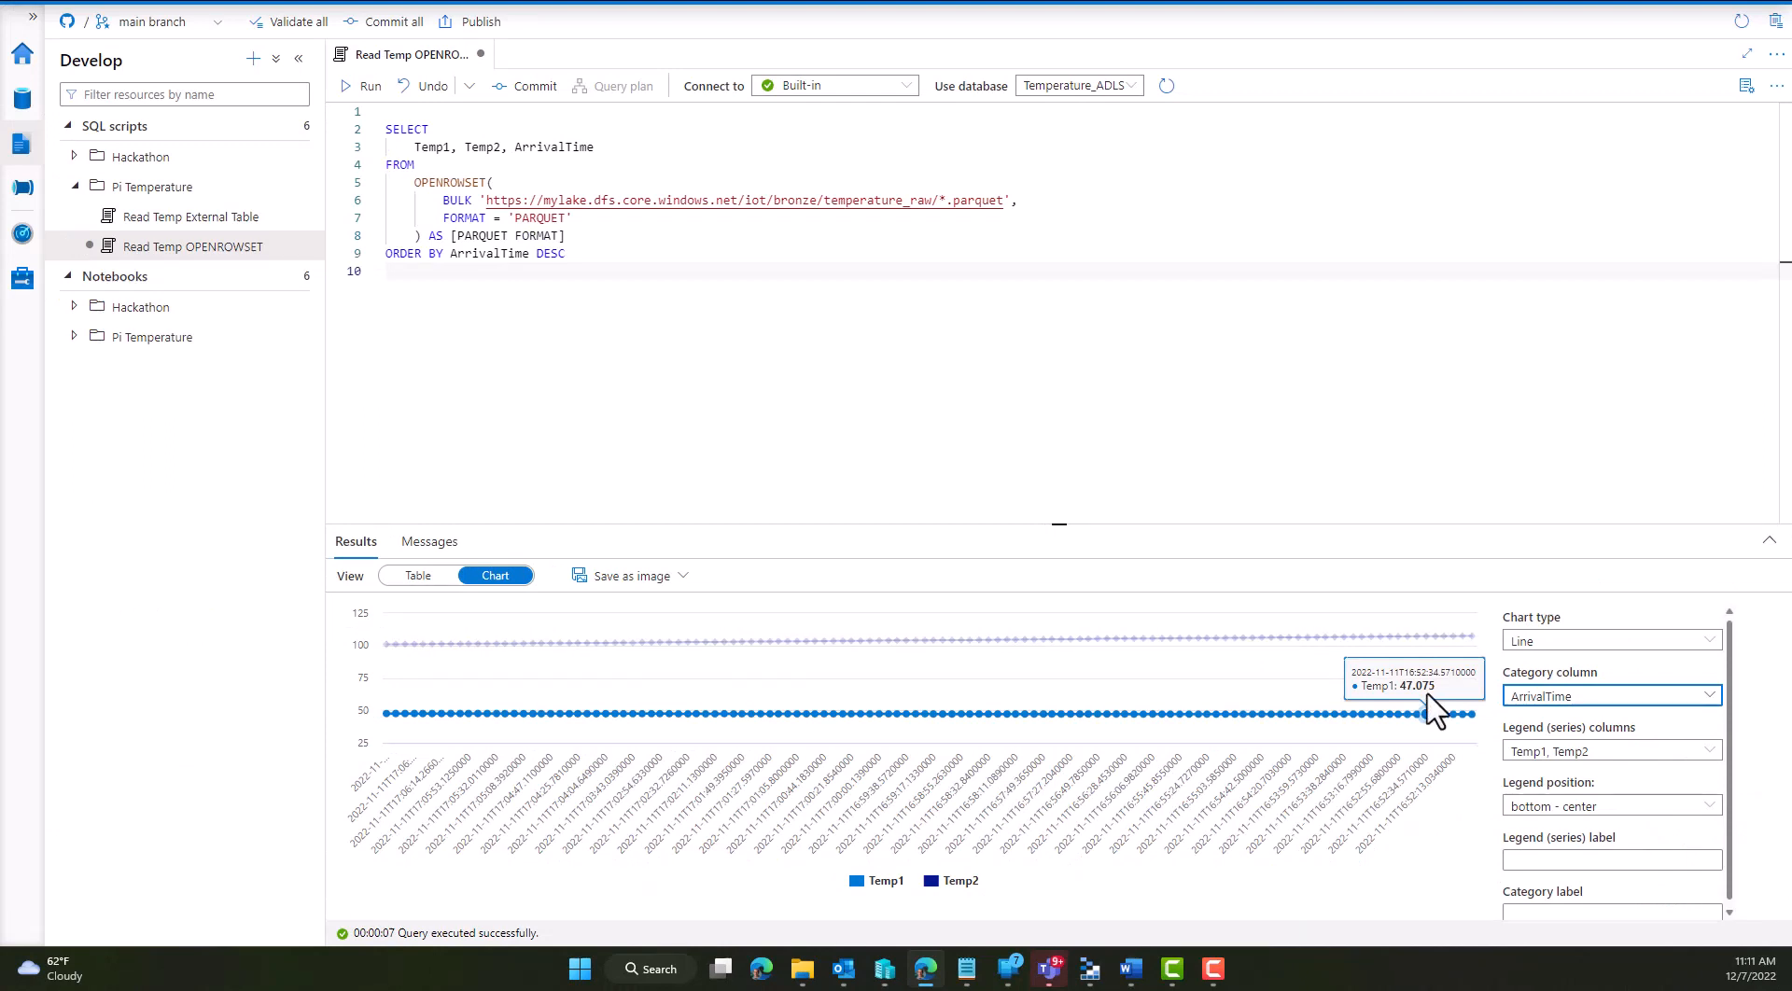
{"action": "mouse_move", "coordinate": [991, 463]}
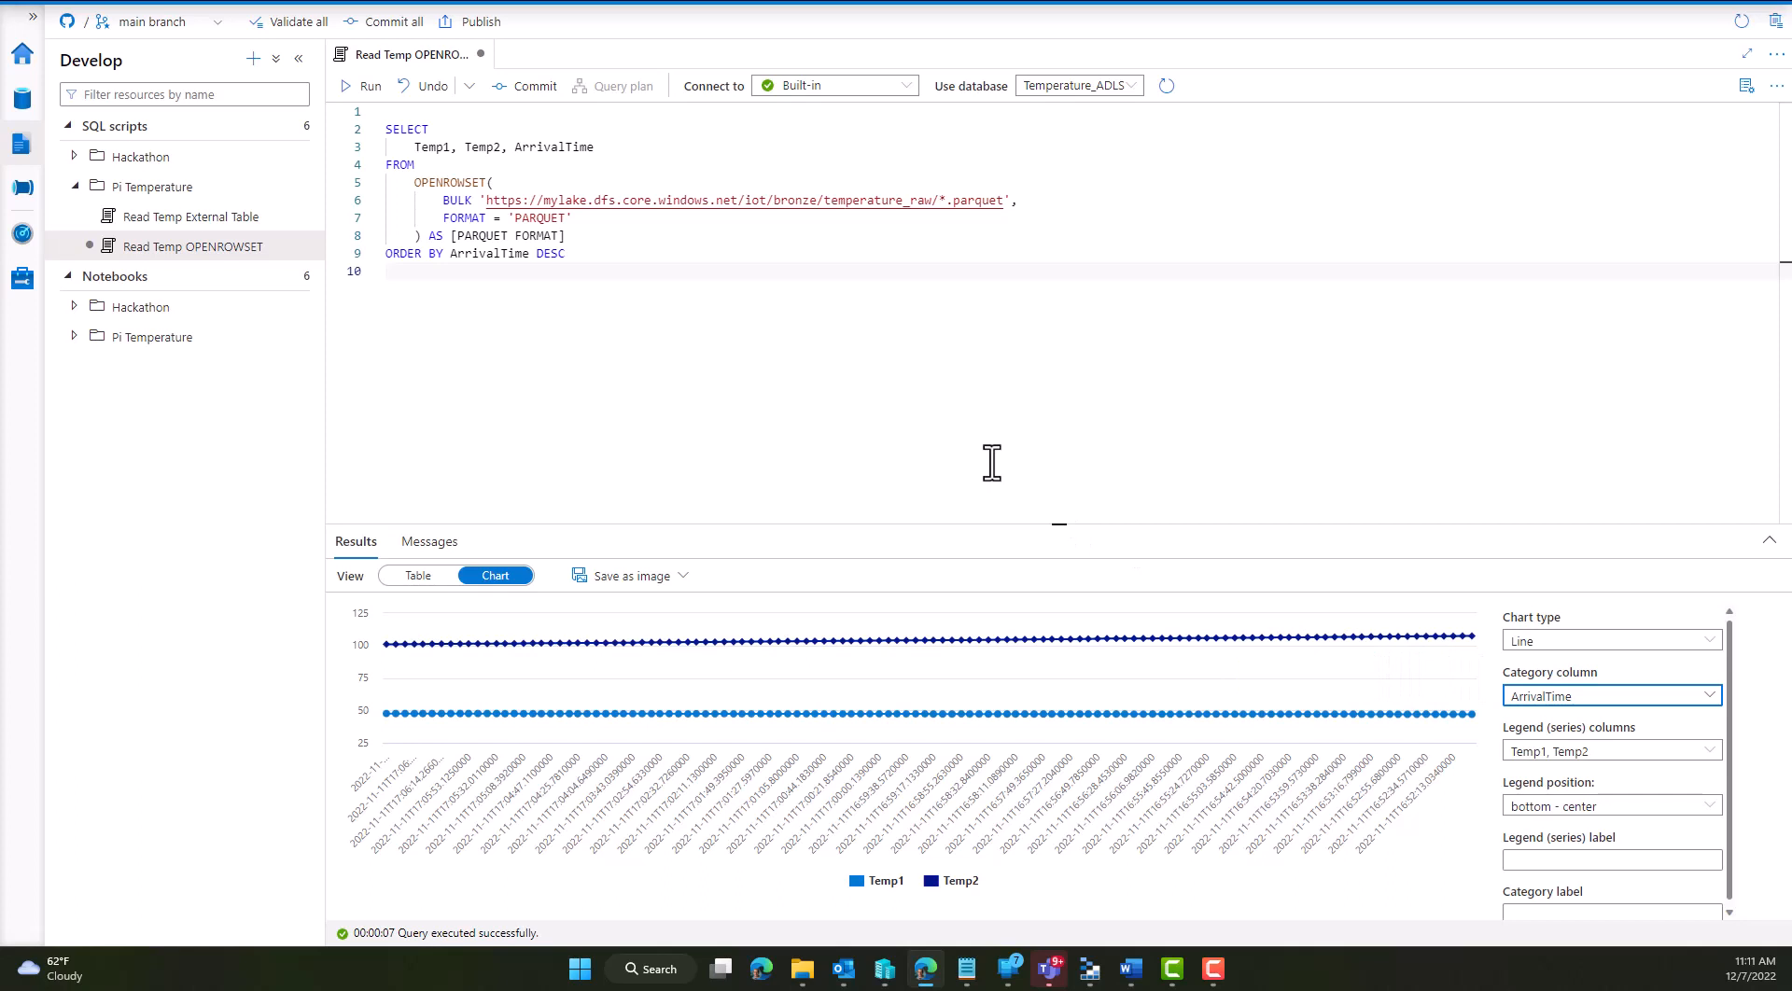
{"action": "mouse_move", "coordinate": [987, 458]}
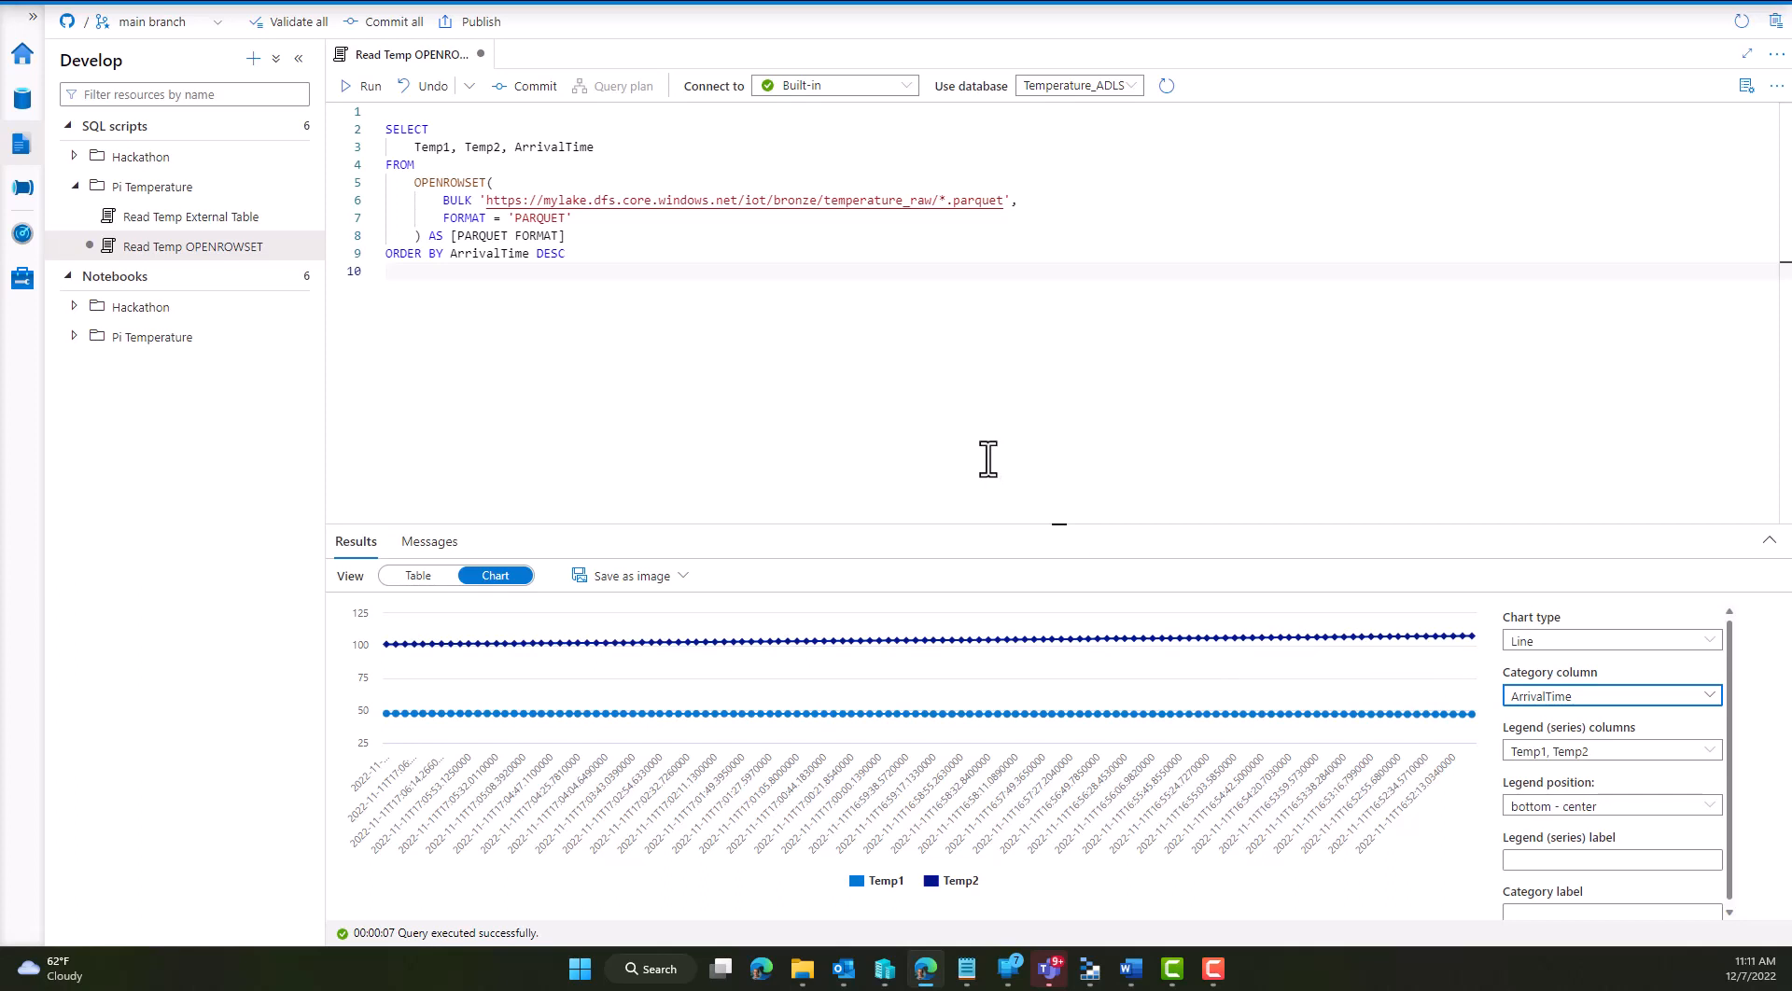